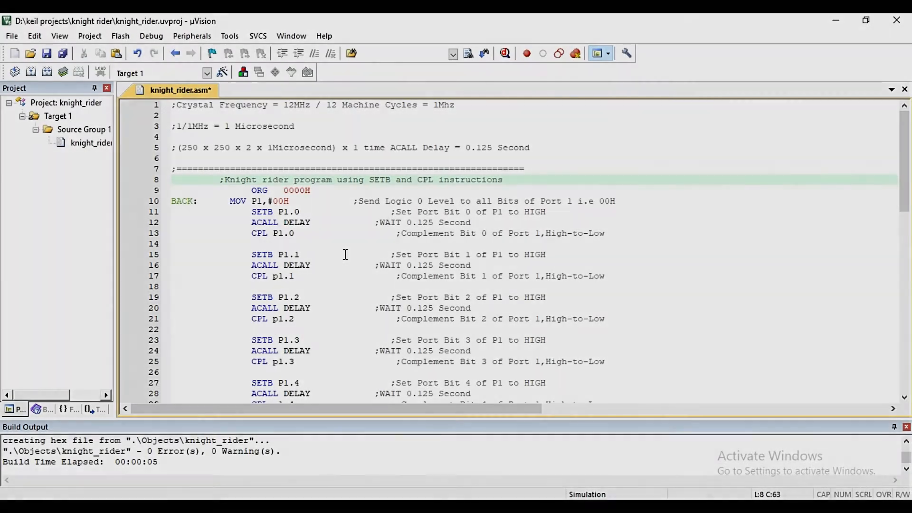
# - Review the built knight_rider listing down through the DELAY loop to the END line
pyautogui.click(501, 179)
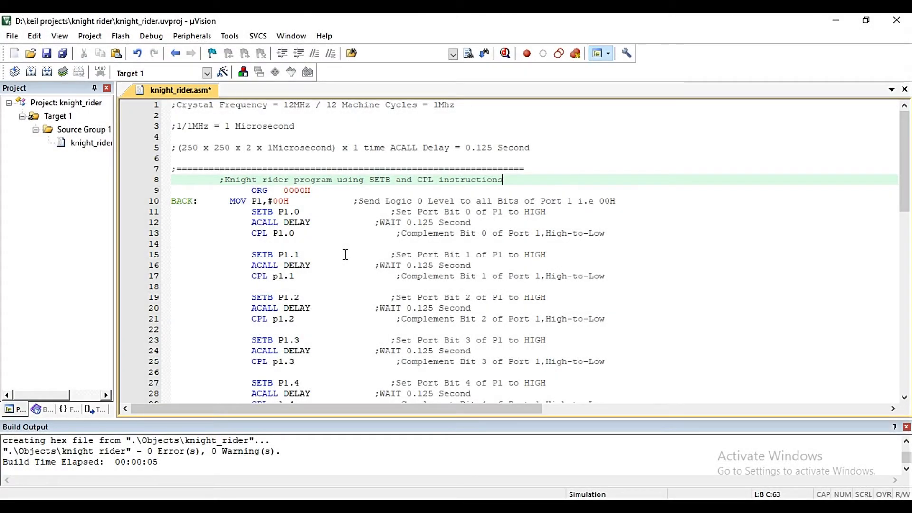
pyautogui.moveTo(348, 253)
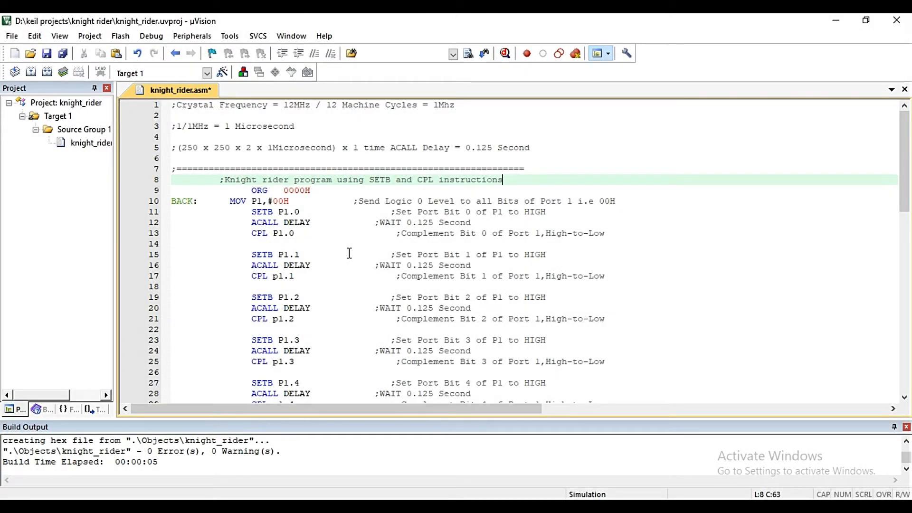
pyautogui.moveTo(360, 261)
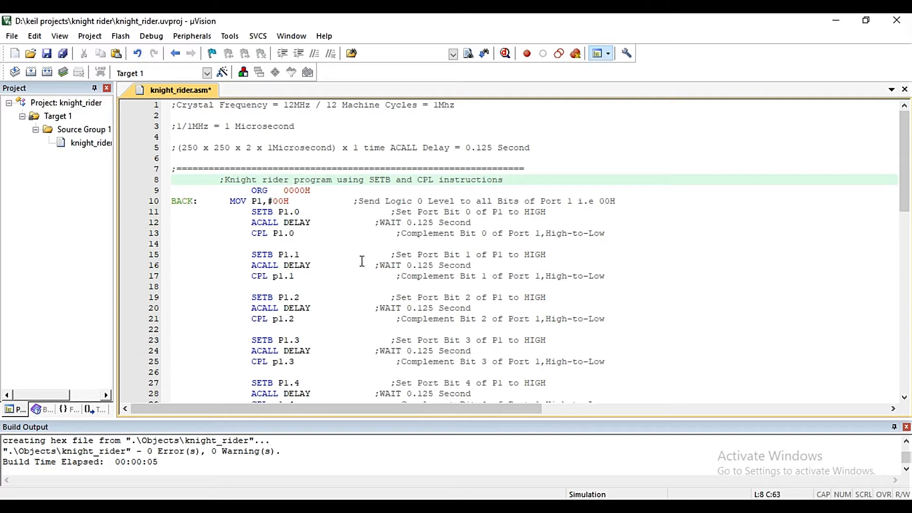
pyautogui.moveTo(366, 245)
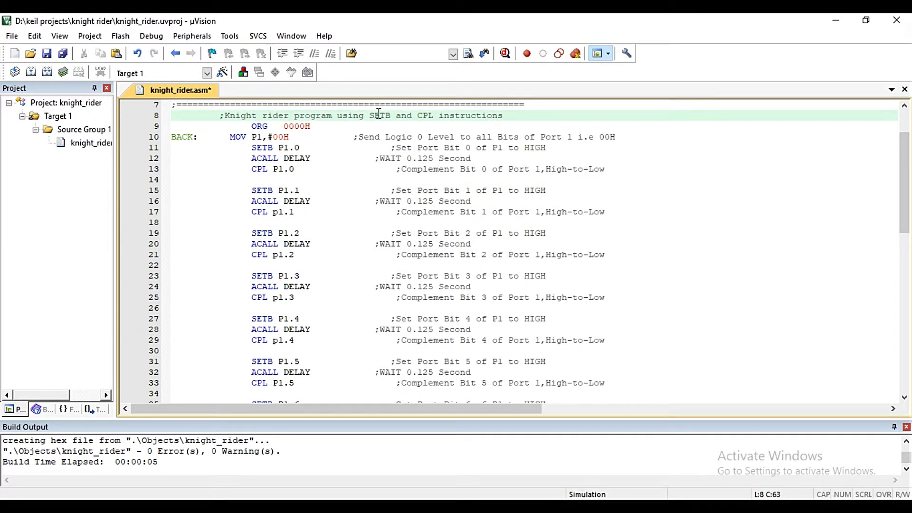
pyautogui.moveTo(391, 115)
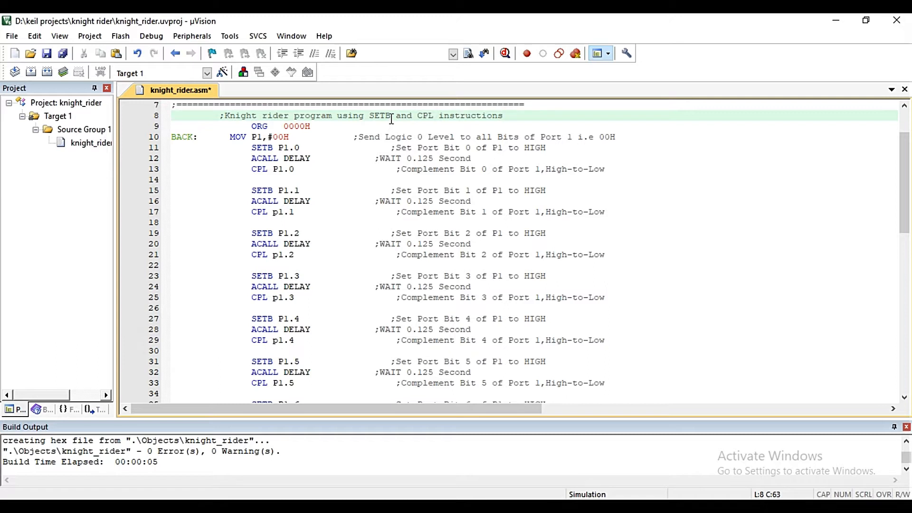
pyautogui.moveTo(419, 115)
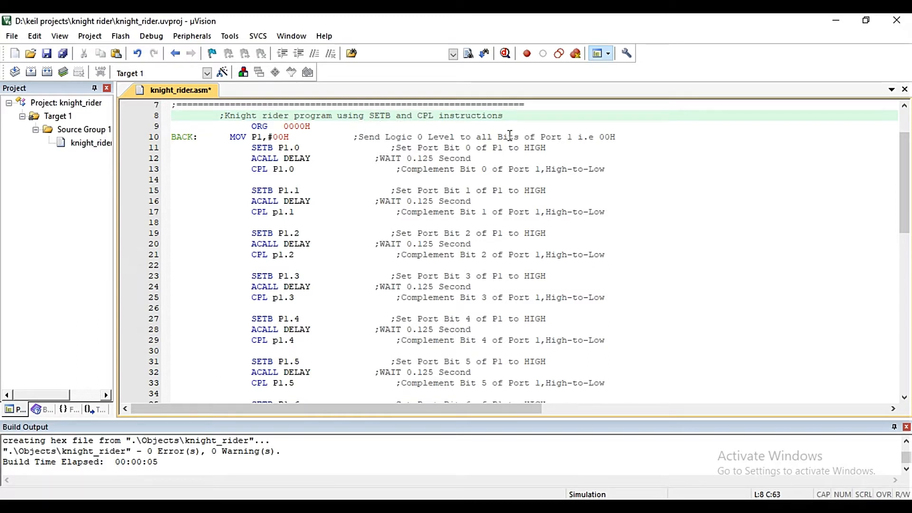
pyautogui.moveTo(269, 192)
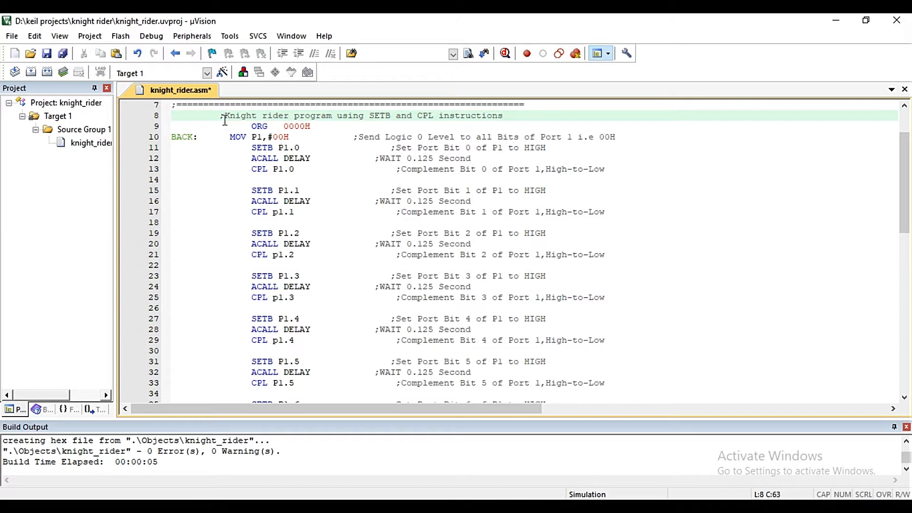
pyautogui.moveTo(161, 134)
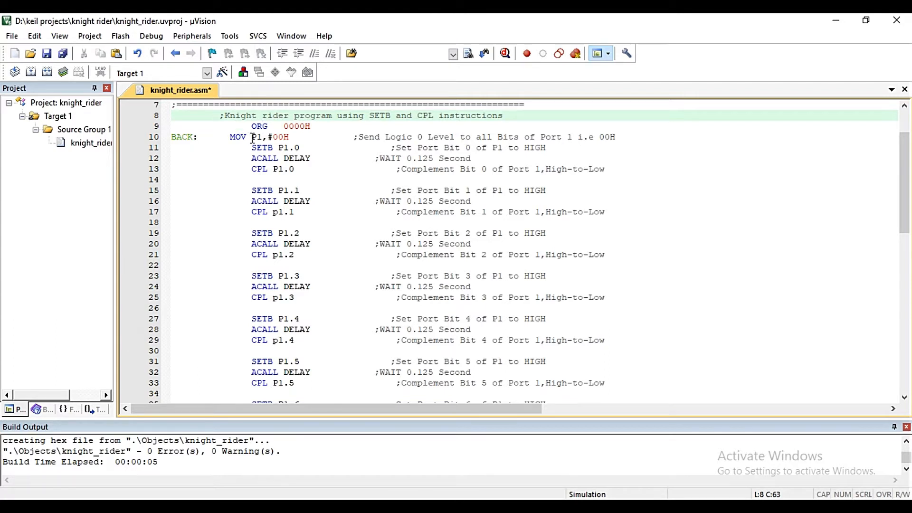
pyautogui.moveTo(666, 154)
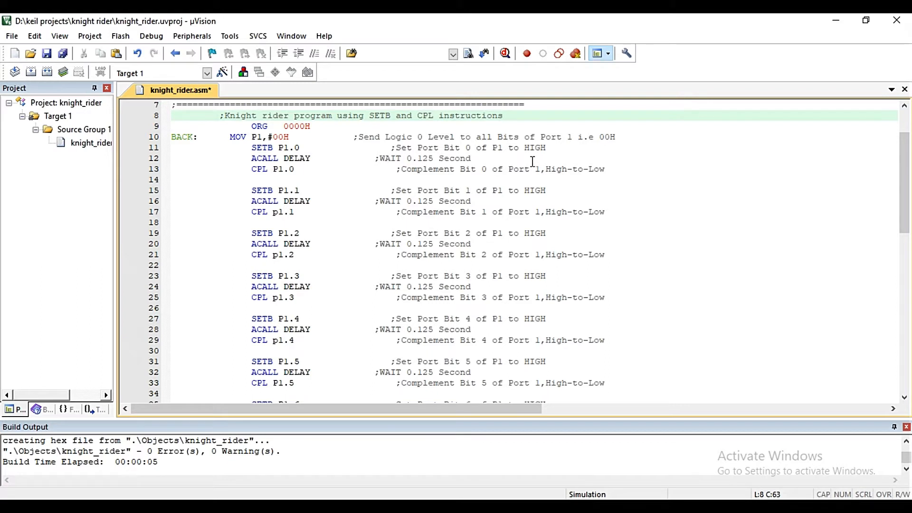
pyautogui.moveTo(269, 182)
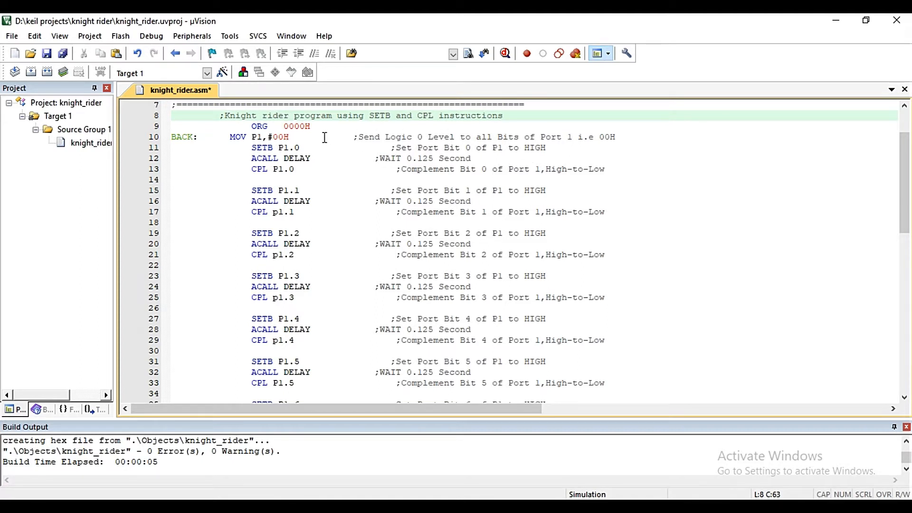
pyautogui.moveTo(343, 137)
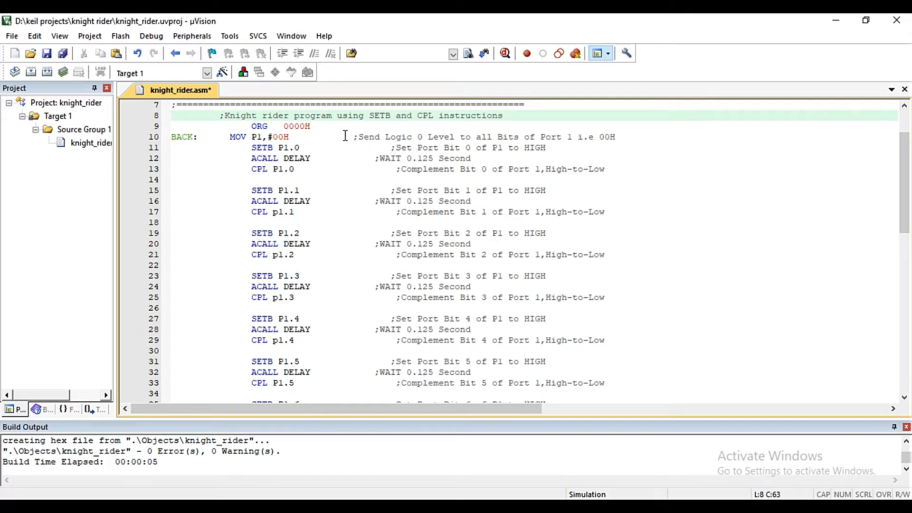
pyautogui.moveTo(465, 158)
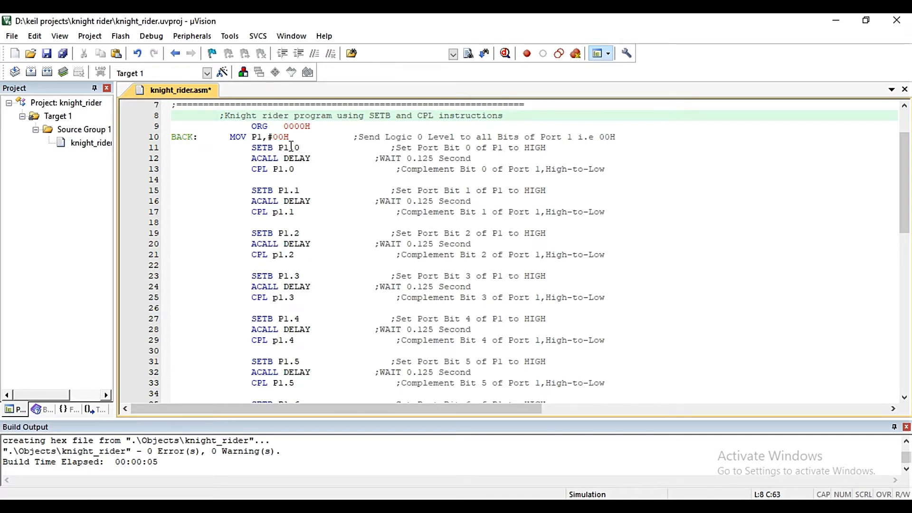
pyautogui.moveTo(385, 160)
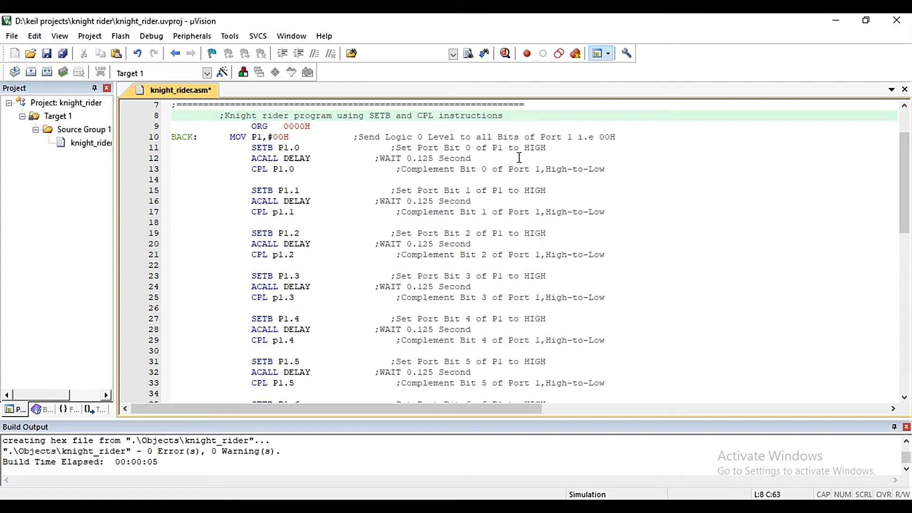
pyautogui.moveTo(527, 190)
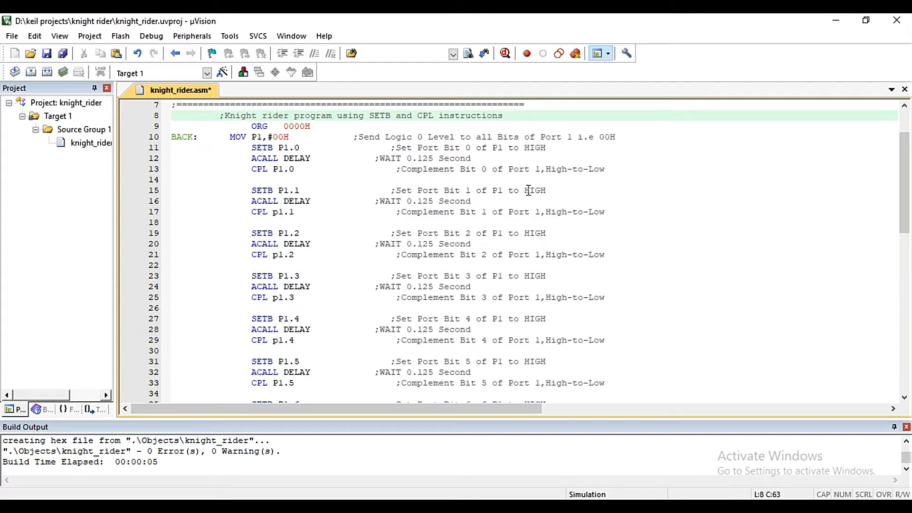
pyautogui.moveTo(246, 174)
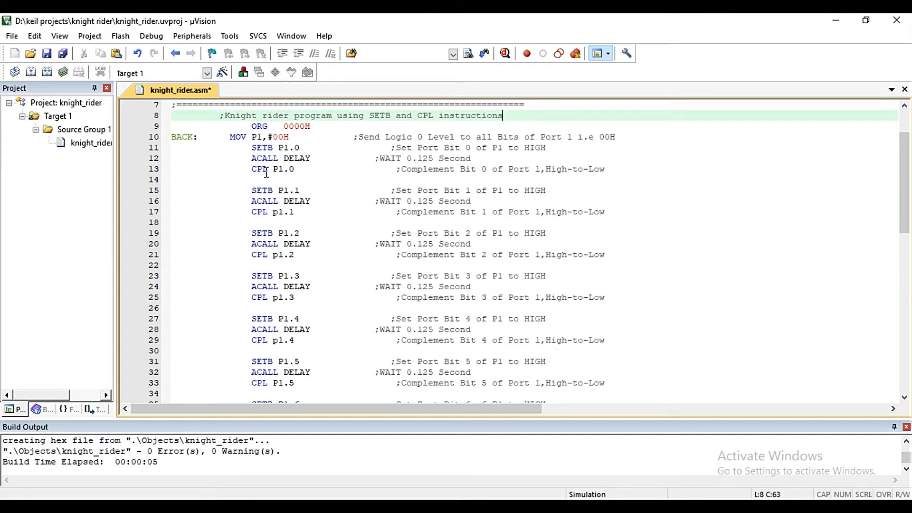
pyautogui.moveTo(518, 162)
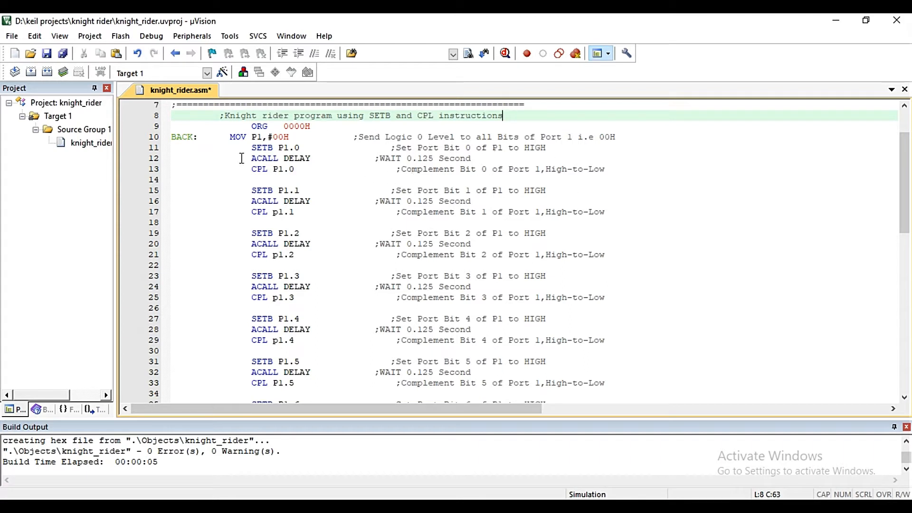
pyautogui.moveTo(281, 195)
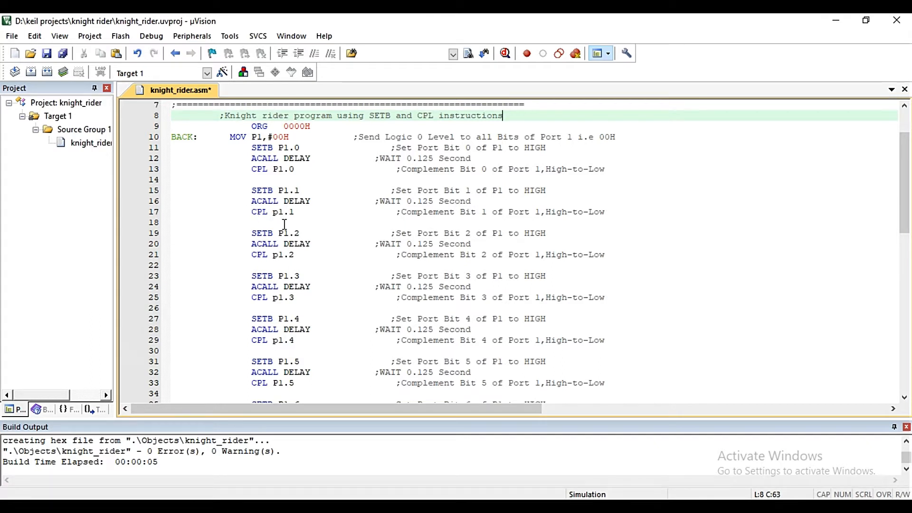
pyautogui.scroll(-3)
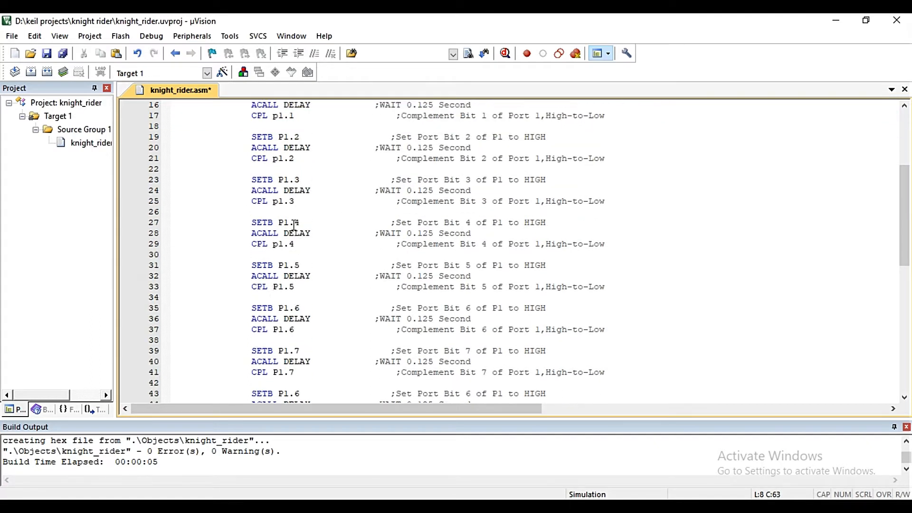
pyautogui.scroll(-3)
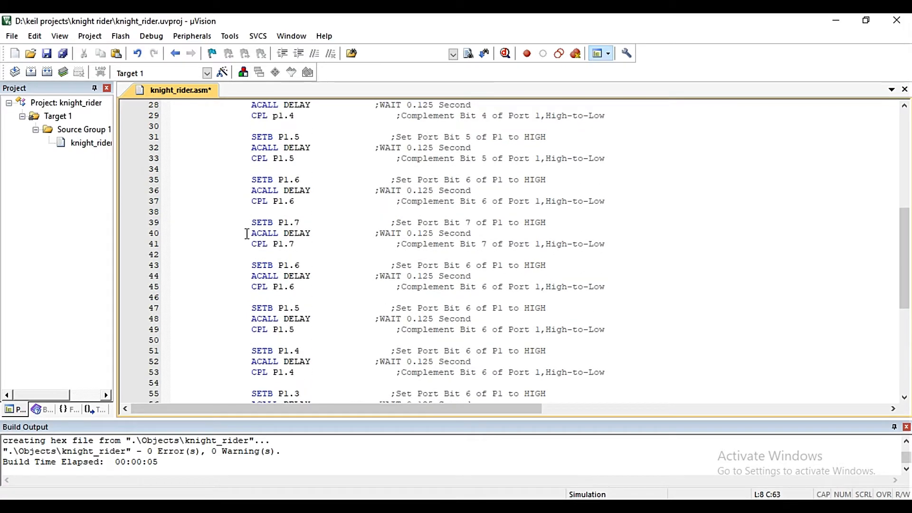
pyautogui.moveTo(313, 224)
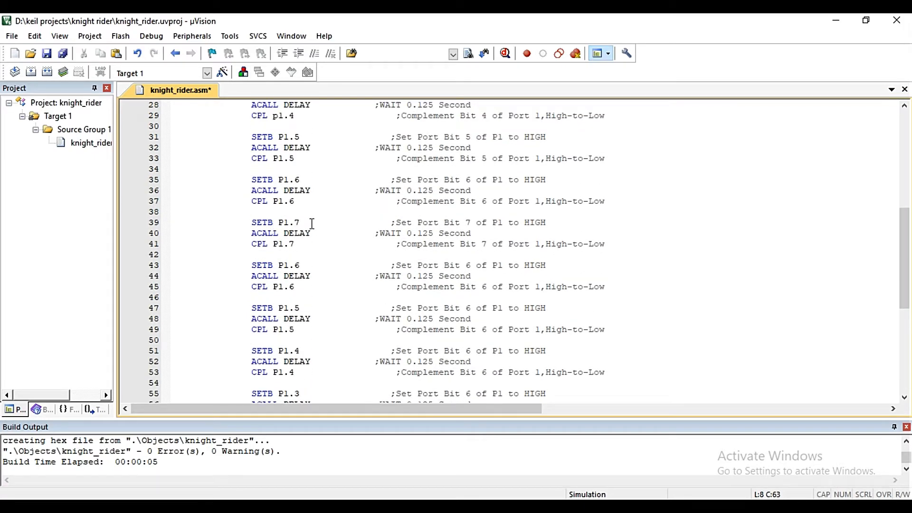
pyautogui.moveTo(334, 226)
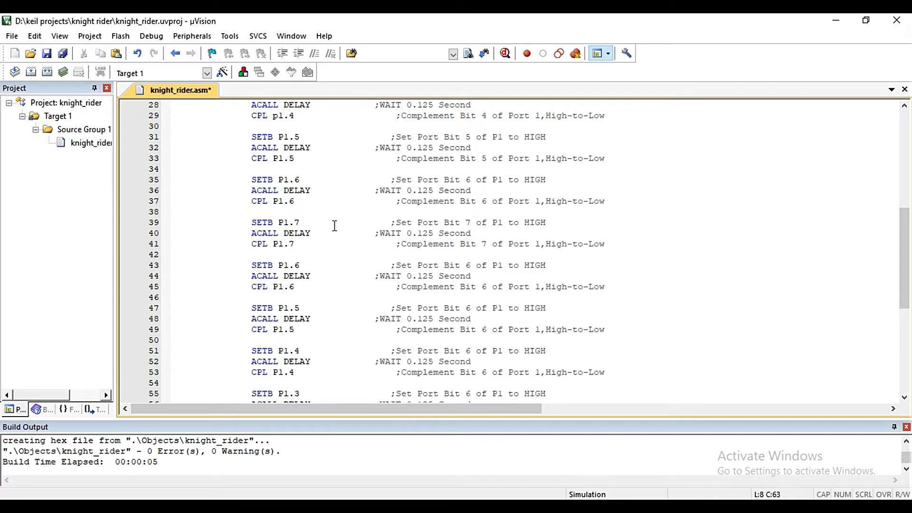
pyautogui.moveTo(281, 243)
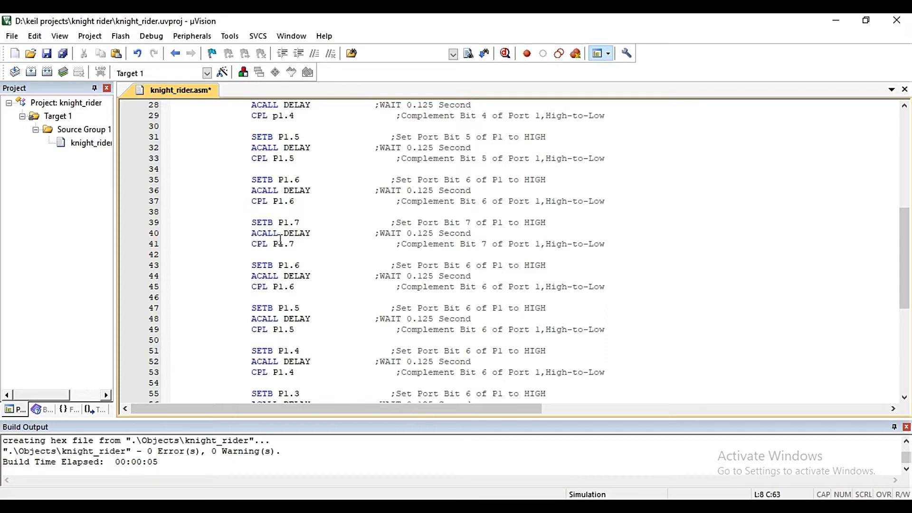
pyautogui.scroll(-3)
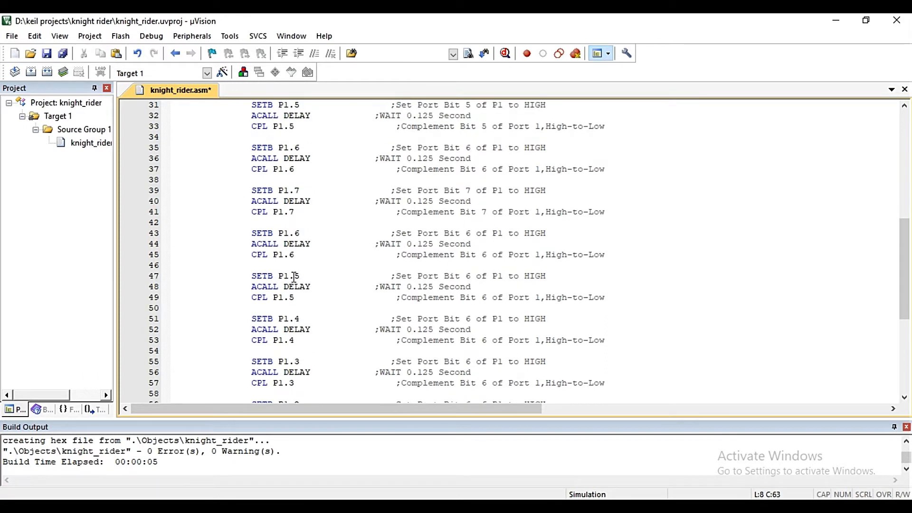
pyautogui.scroll(-3)
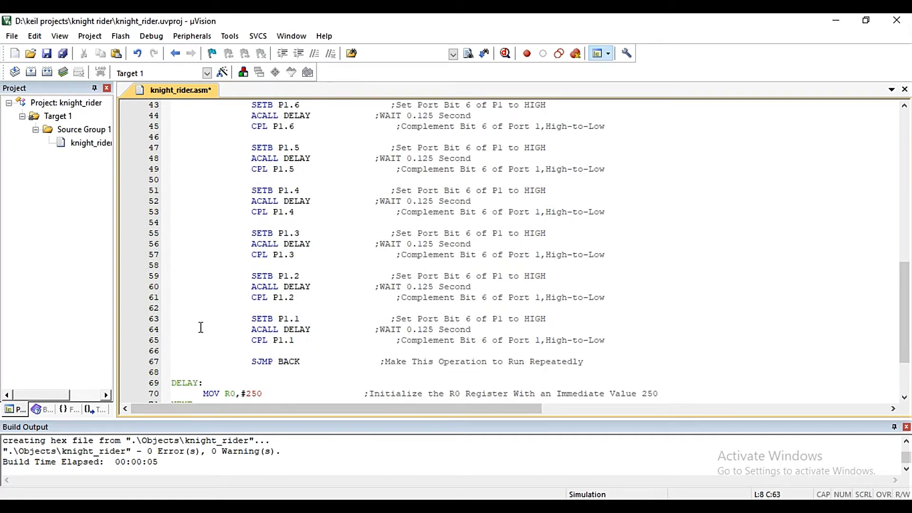
pyautogui.scroll(3)
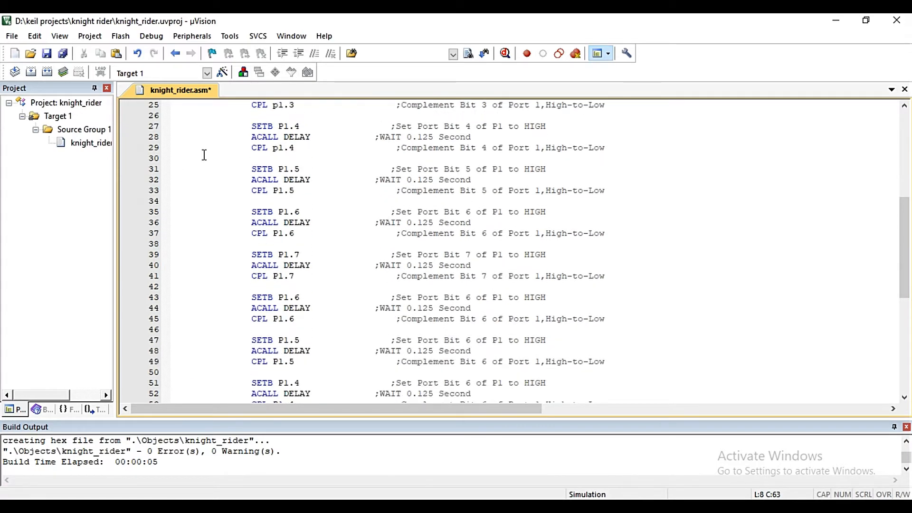
pyautogui.scroll(3)
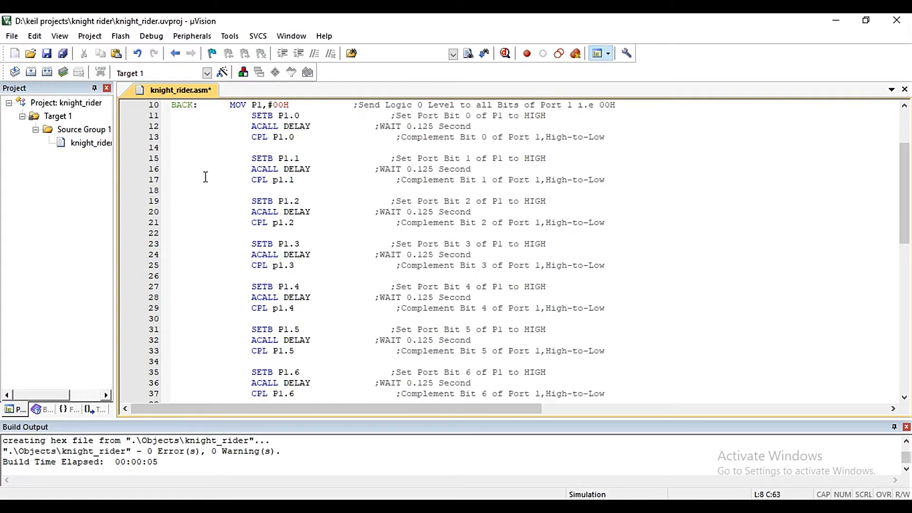
pyautogui.moveTo(213, 264)
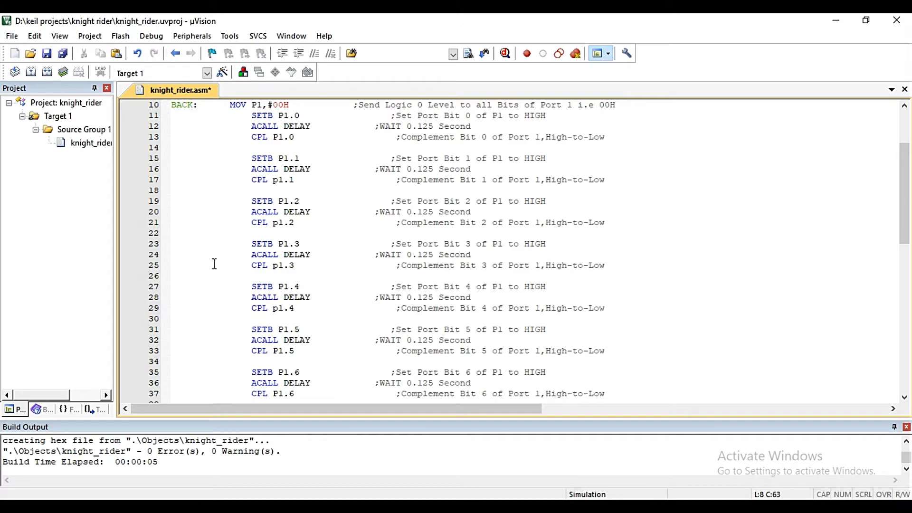
pyautogui.scroll(-3)
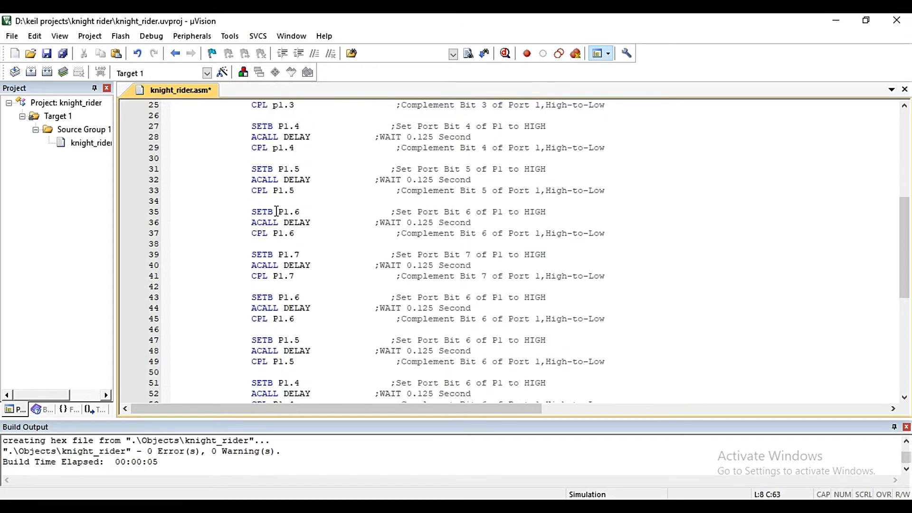
pyautogui.scroll(-3)
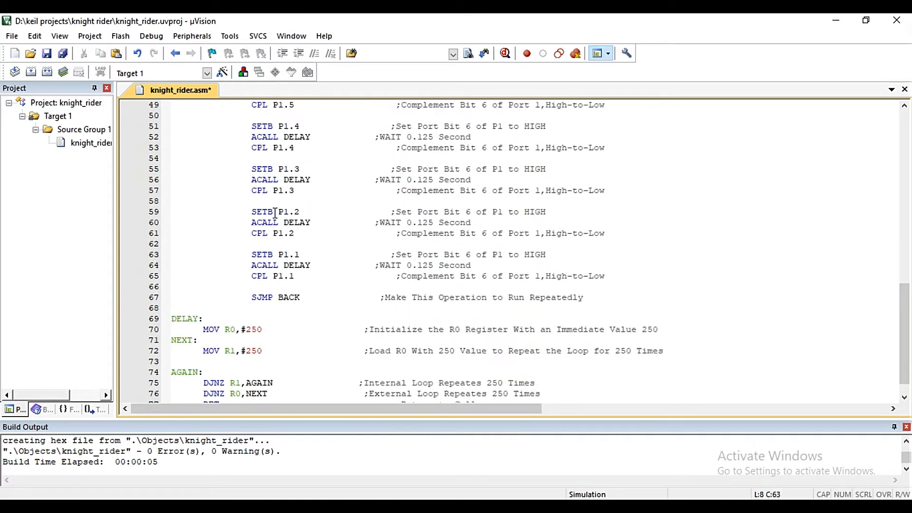
pyautogui.scroll(-3)
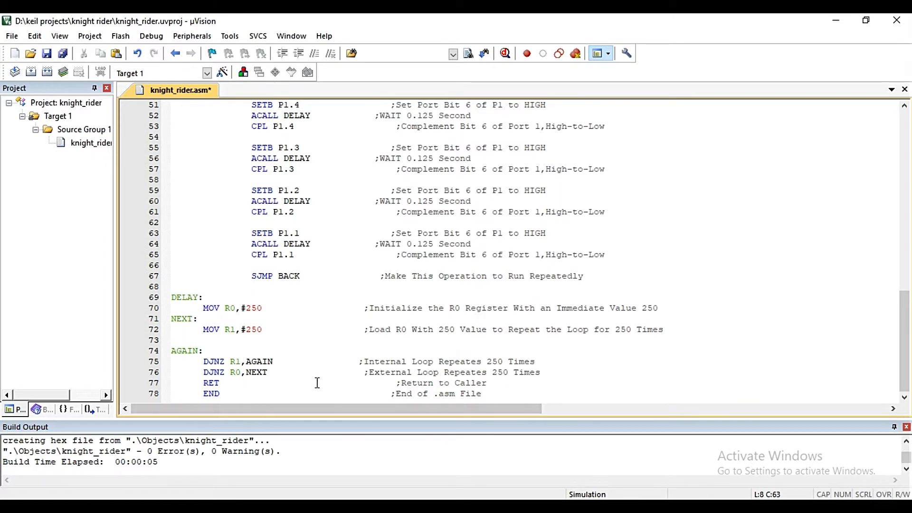
pyautogui.moveTo(228, 304)
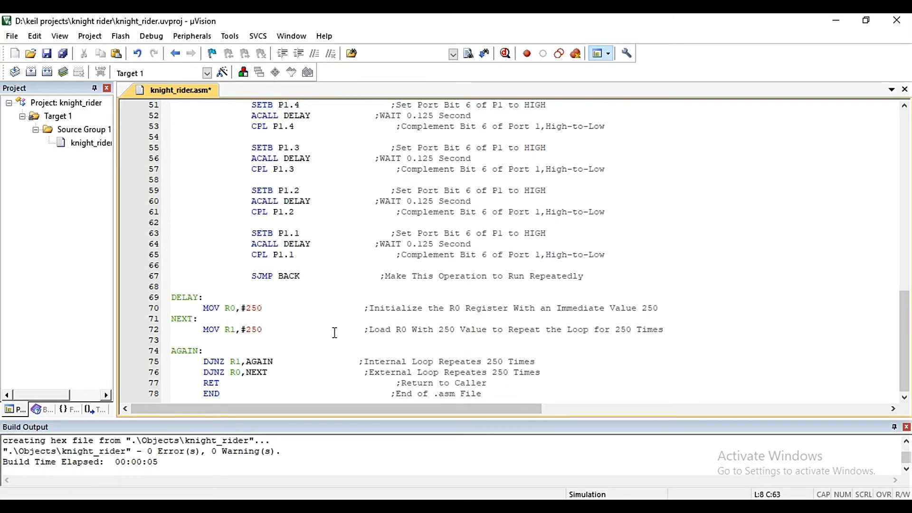
pyautogui.moveTo(319, 304)
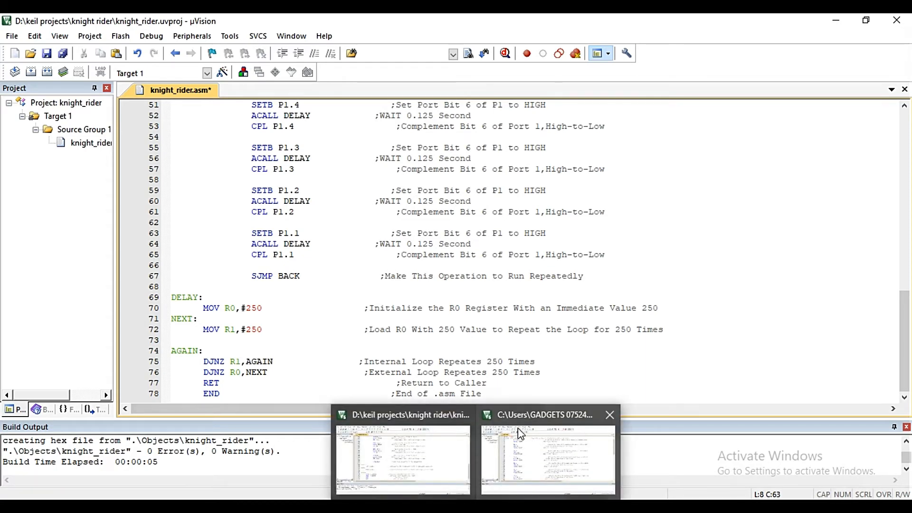
# - Switch to the pjt3 window and read through its RR/RL Knight Rider listing
pyautogui.click(547, 459)
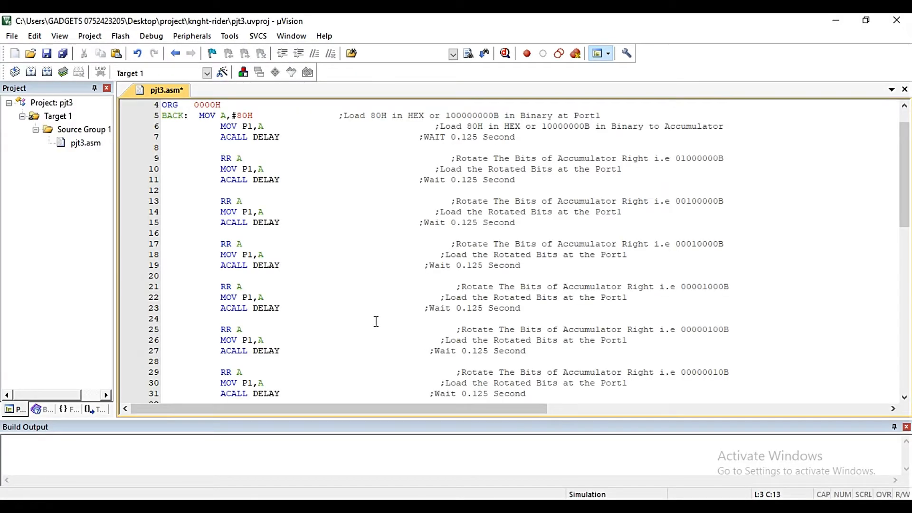
pyautogui.scroll(3)
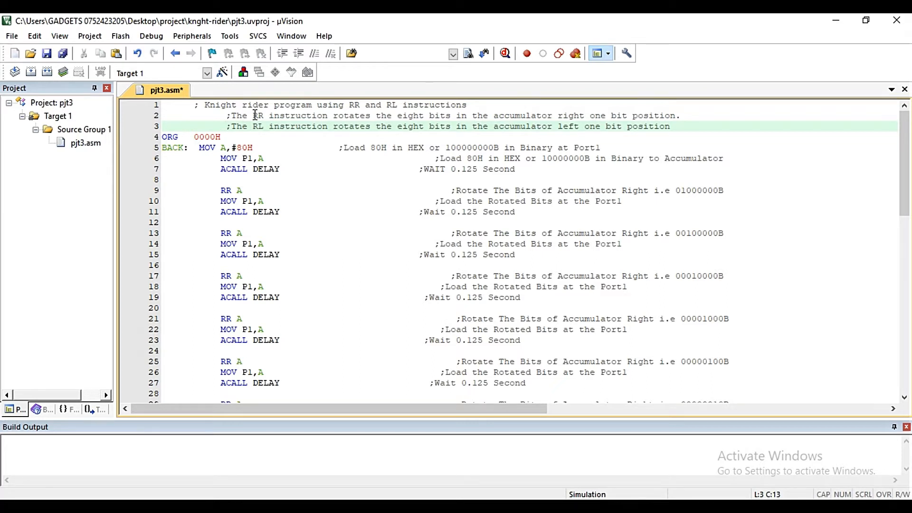
pyautogui.moveTo(539, 127)
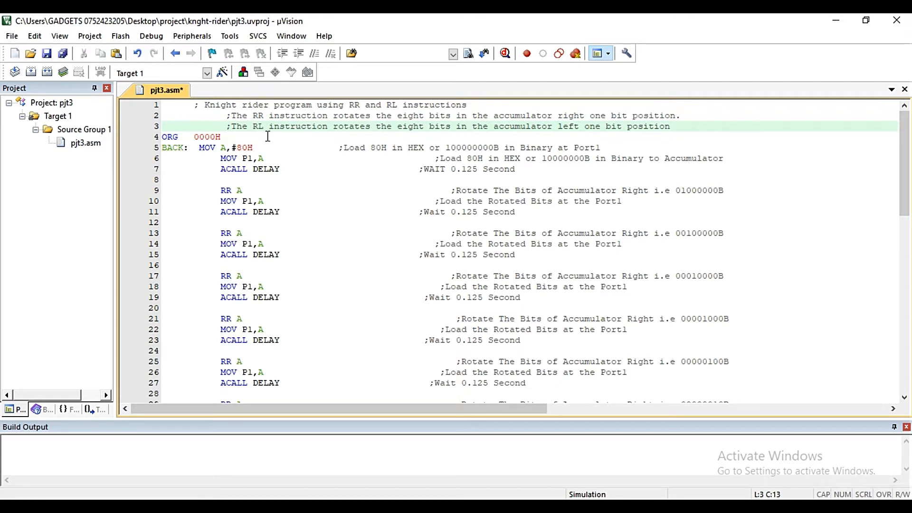
pyautogui.moveTo(427, 137)
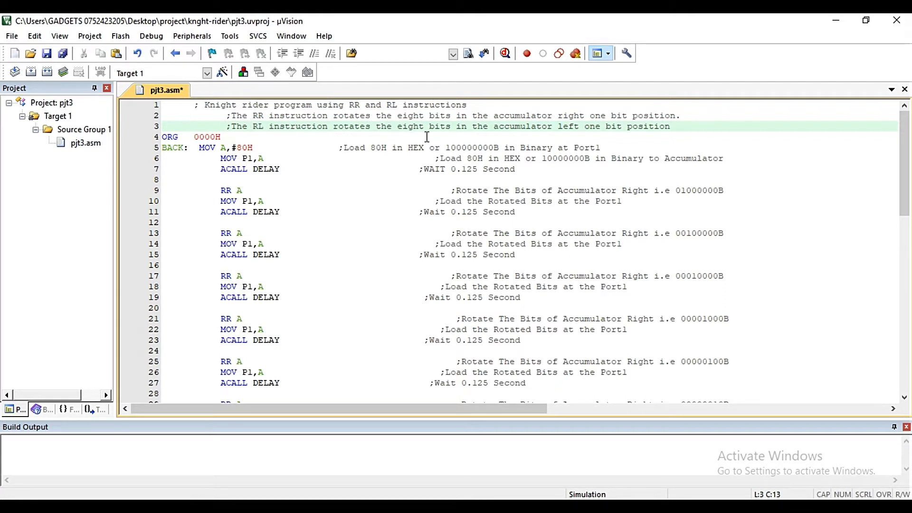
pyautogui.moveTo(645, 138)
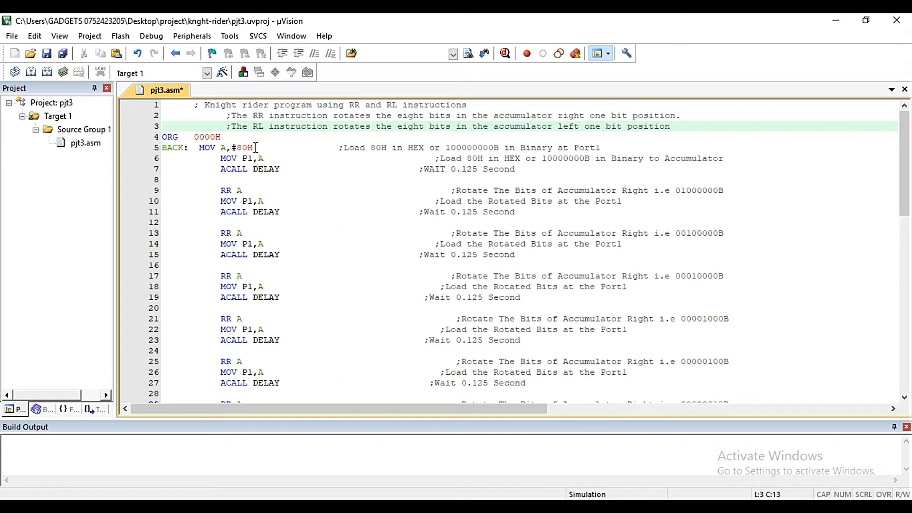
pyautogui.moveTo(446, 151)
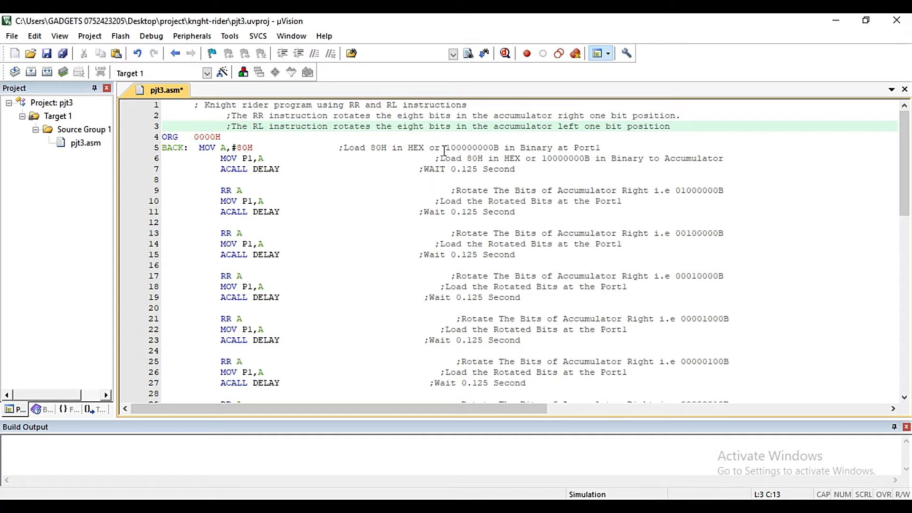
pyautogui.moveTo(505, 147)
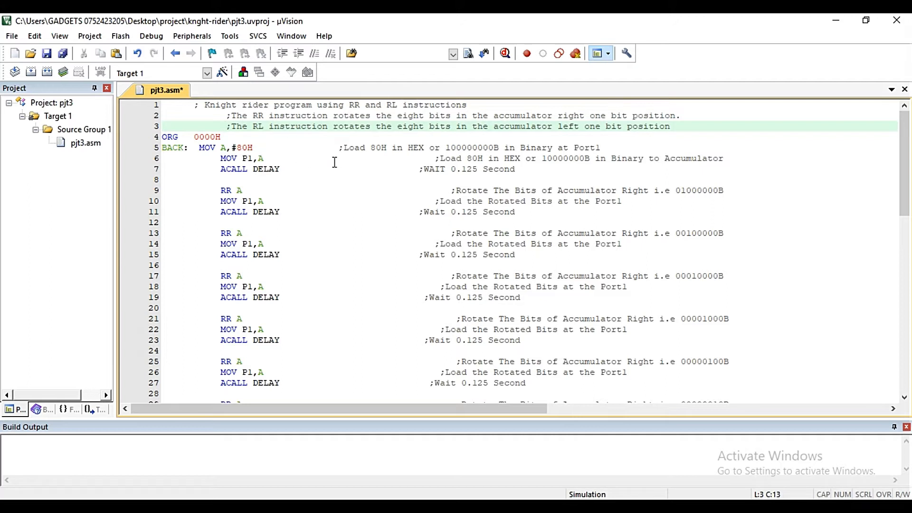
pyautogui.moveTo(346, 165)
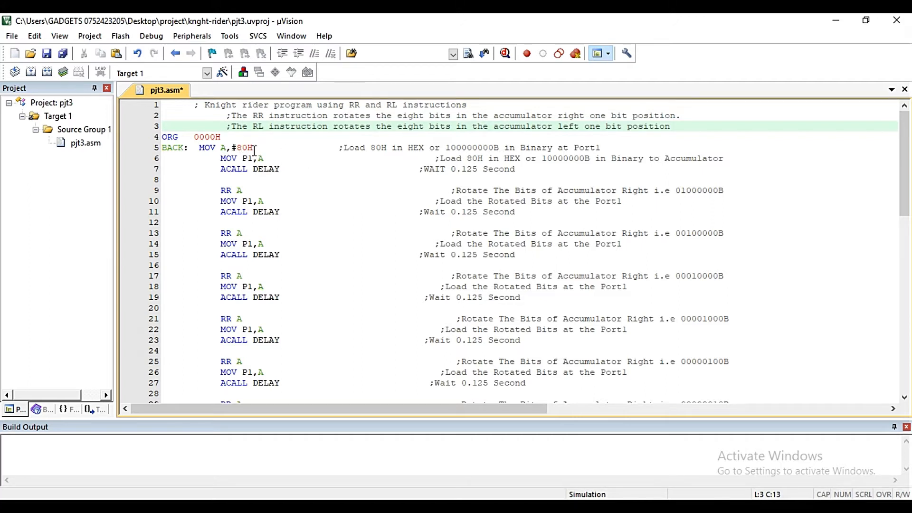
pyautogui.moveTo(249, 158)
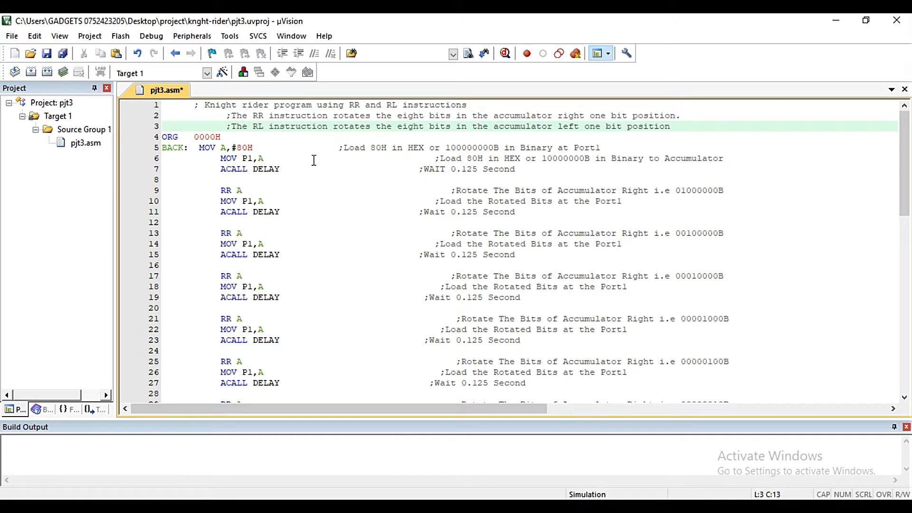
pyautogui.moveTo(546, 170)
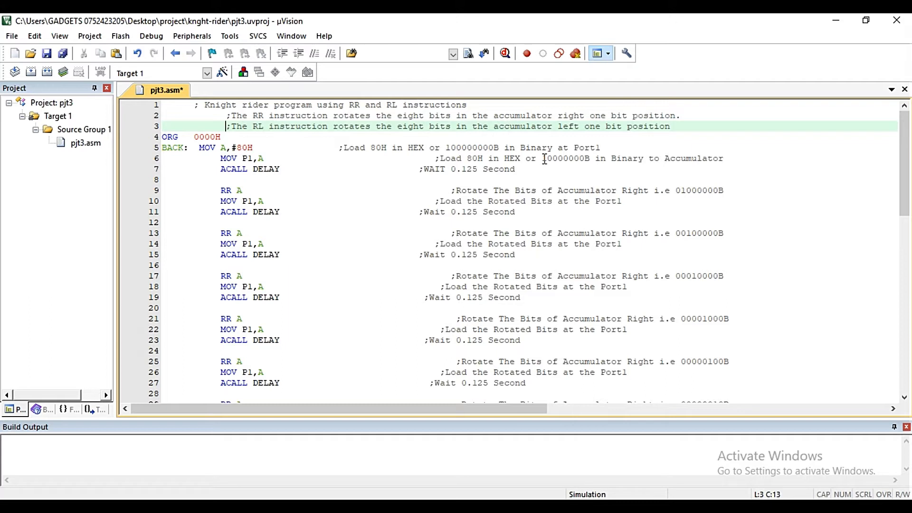
pyautogui.moveTo(602, 165)
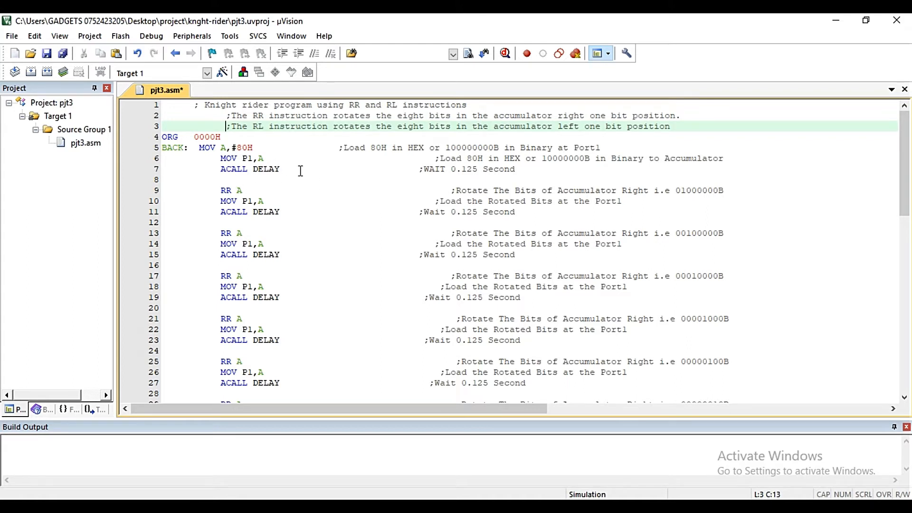
pyautogui.moveTo(489, 169)
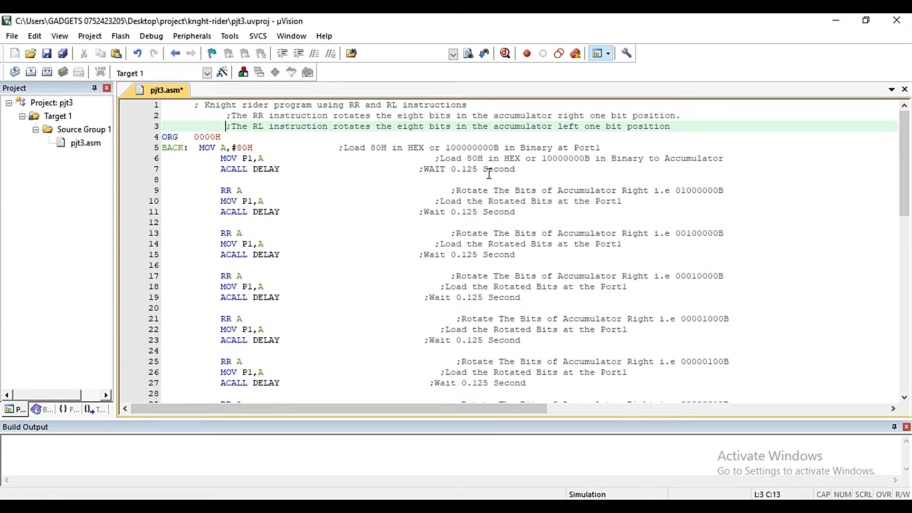
pyautogui.moveTo(211, 211)
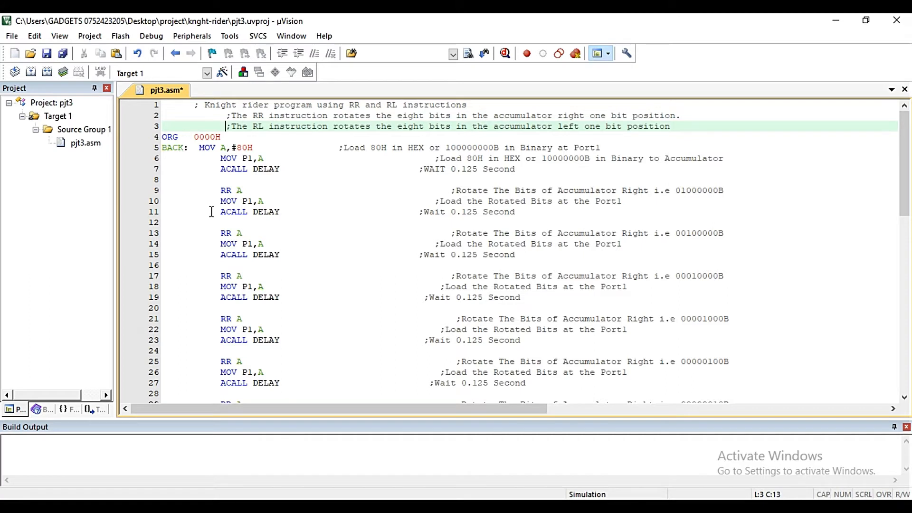
pyautogui.moveTo(234, 185)
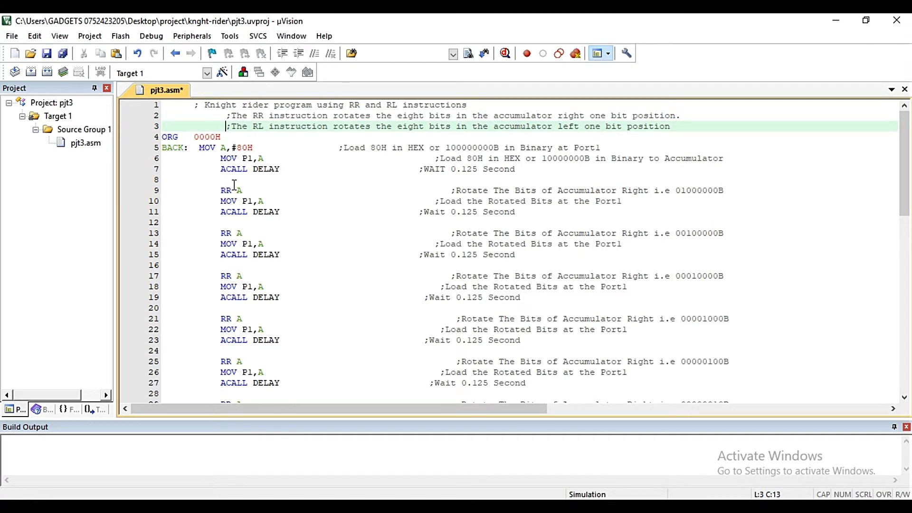
pyautogui.moveTo(499, 195)
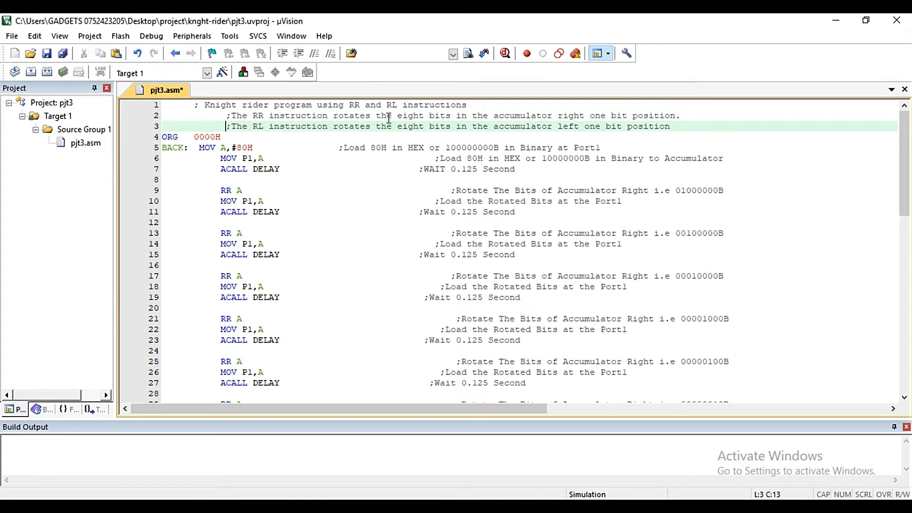
pyautogui.moveTo(544, 155)
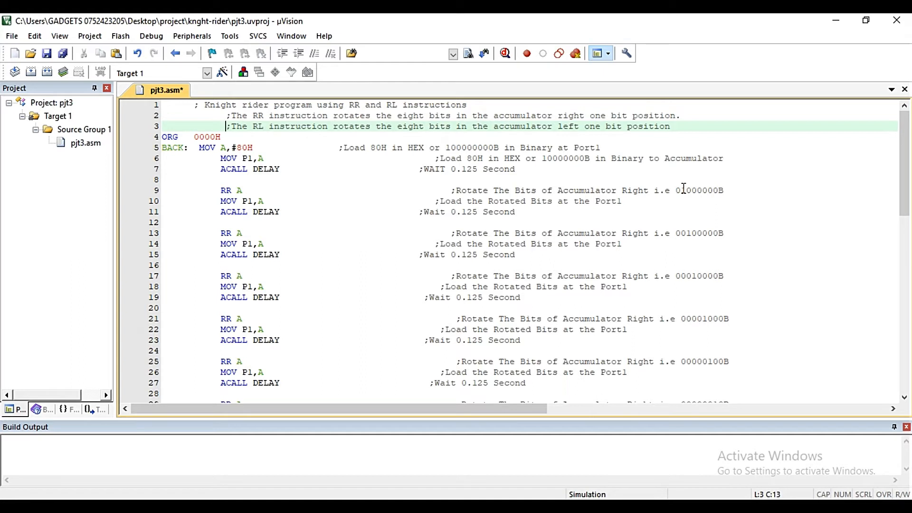
pyautogui.moveTo(685, 192)
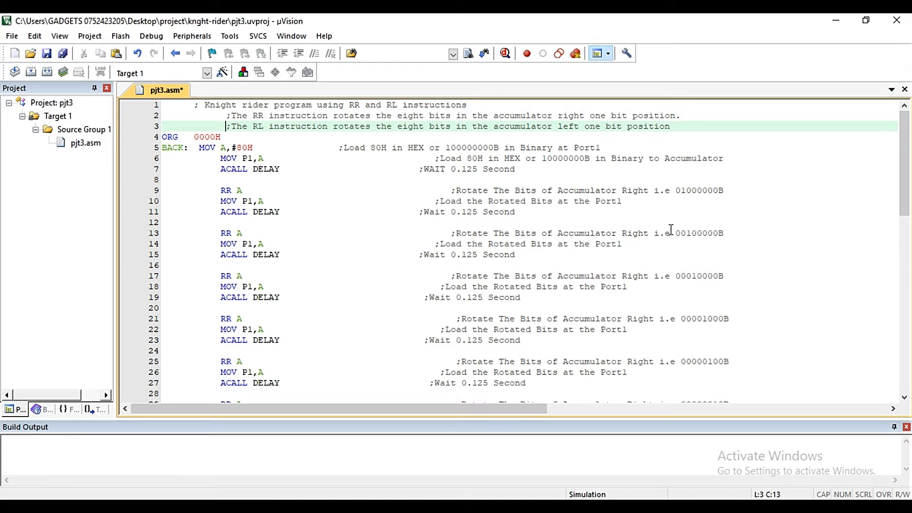
pyautogui.moveTo(685, 189)
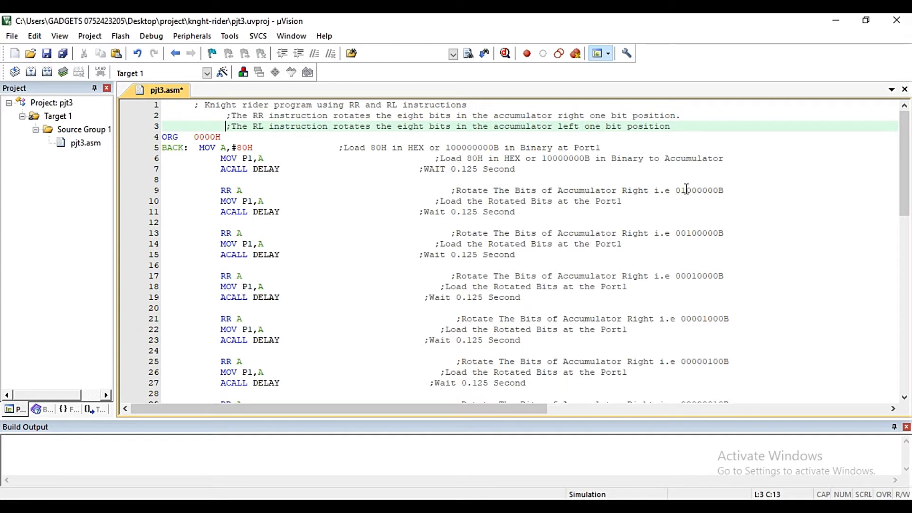
pyautogui.moveTo(714, 279)
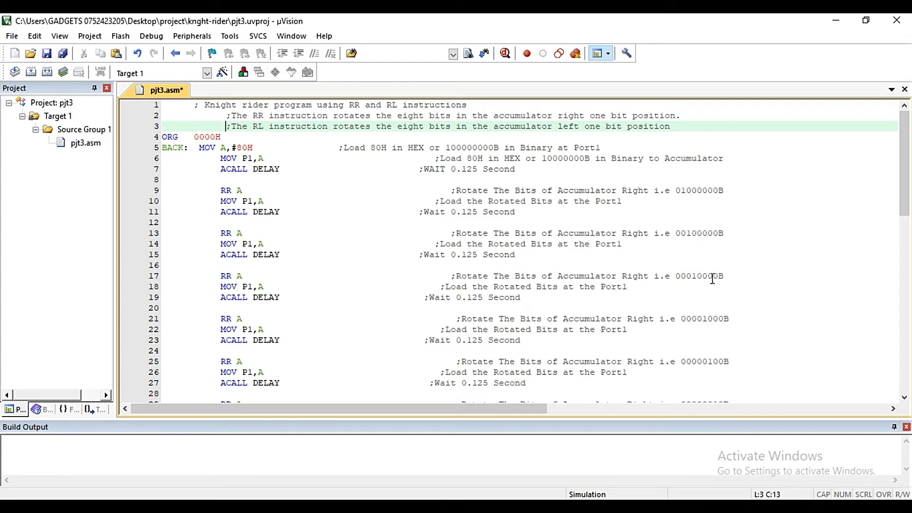
pyautogui.scroll(-3)
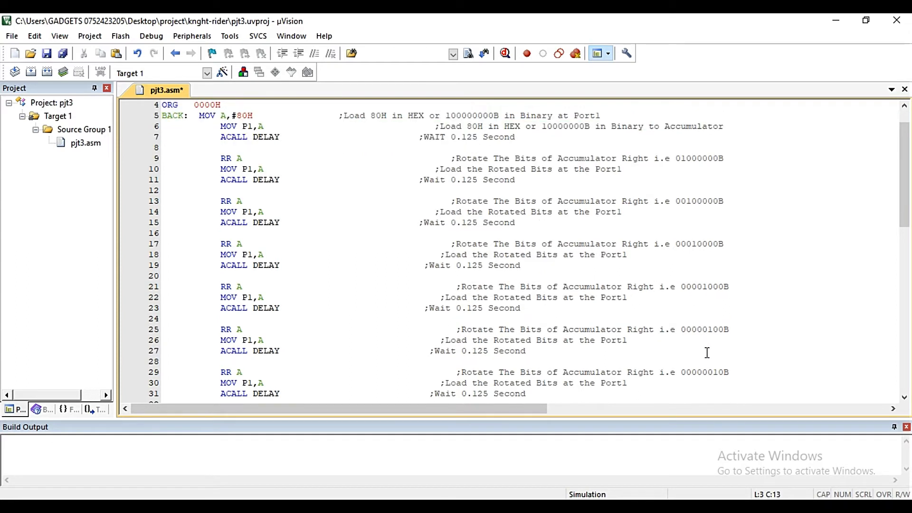
pyautogui.scroll(-3)
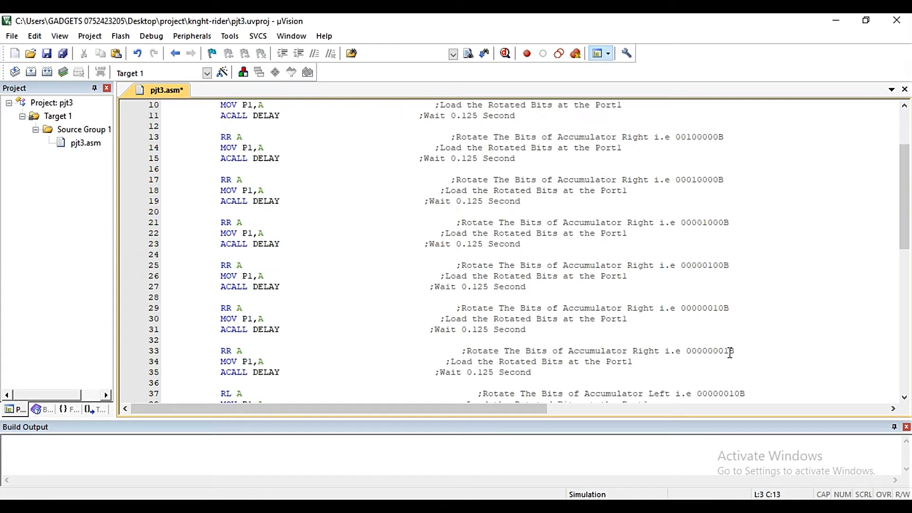
pyautogui.moveTo(677, 370)
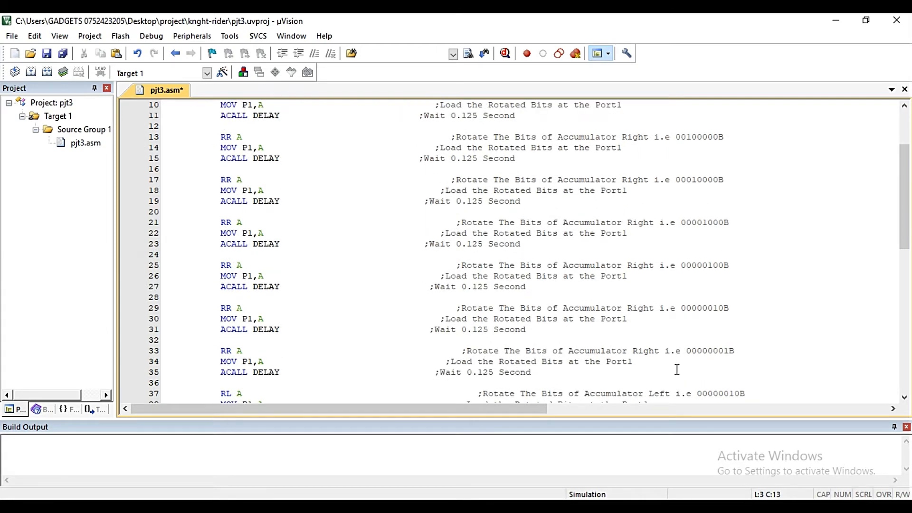
pyautogui.scroll(-3)
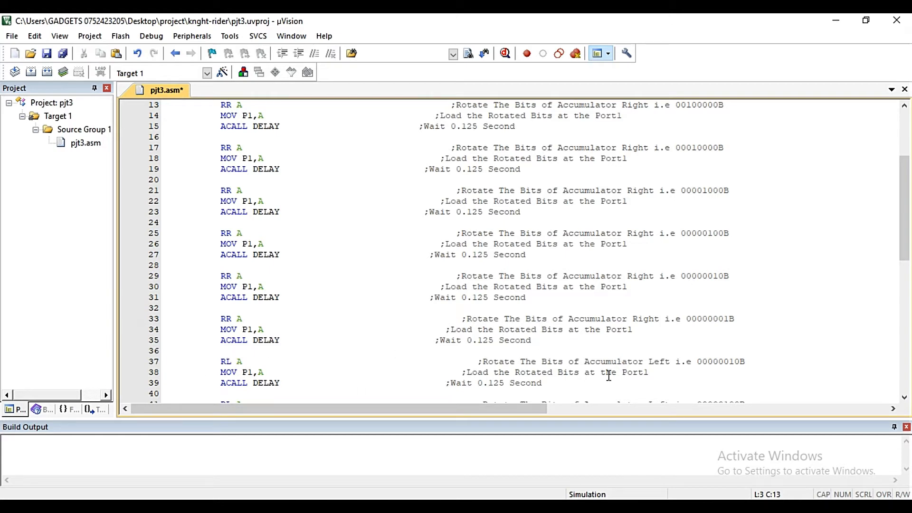
pyautogui.moveTo(749, 370)
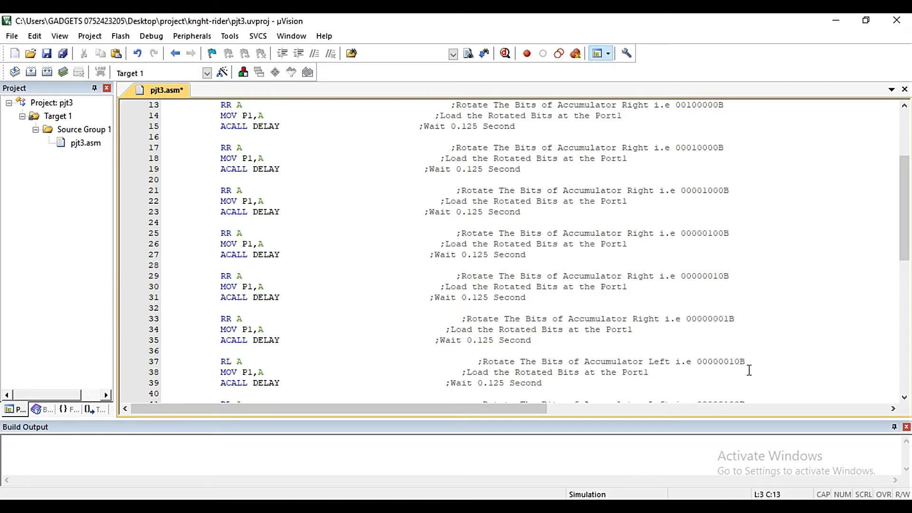
pyautogui.moveTo(459, 390)
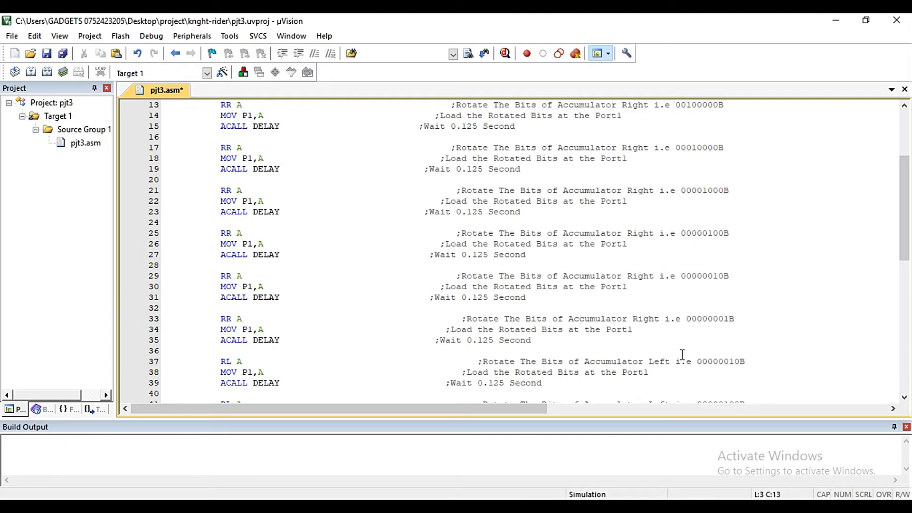
pyautogui.scroll(-3)
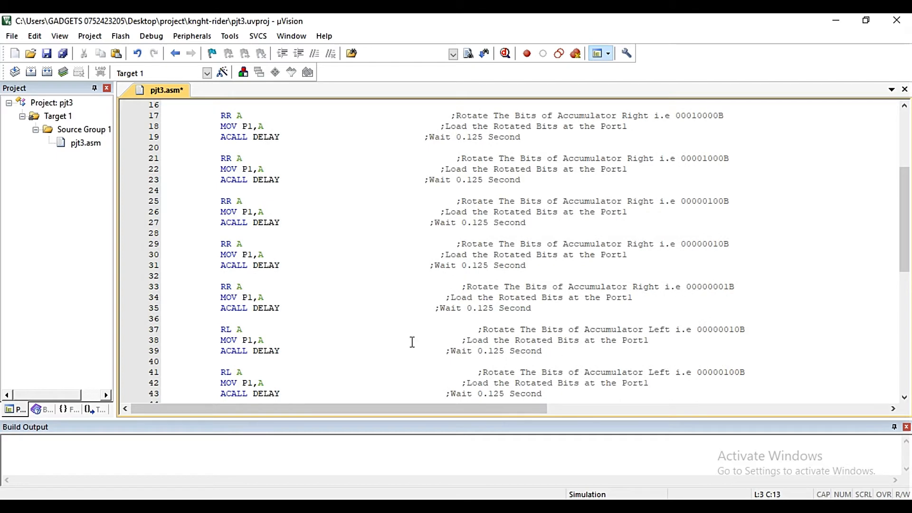
pyautogui.scroll(-3)
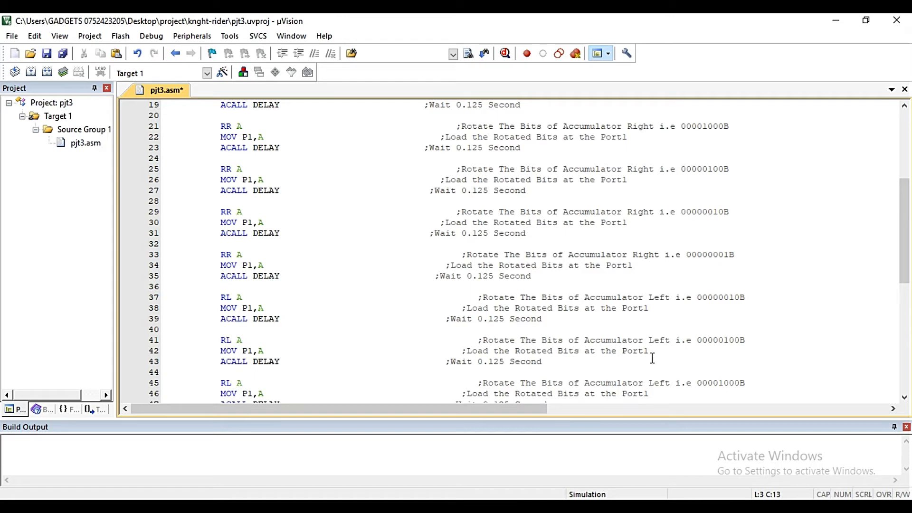
pyautogui.scroll(-3)
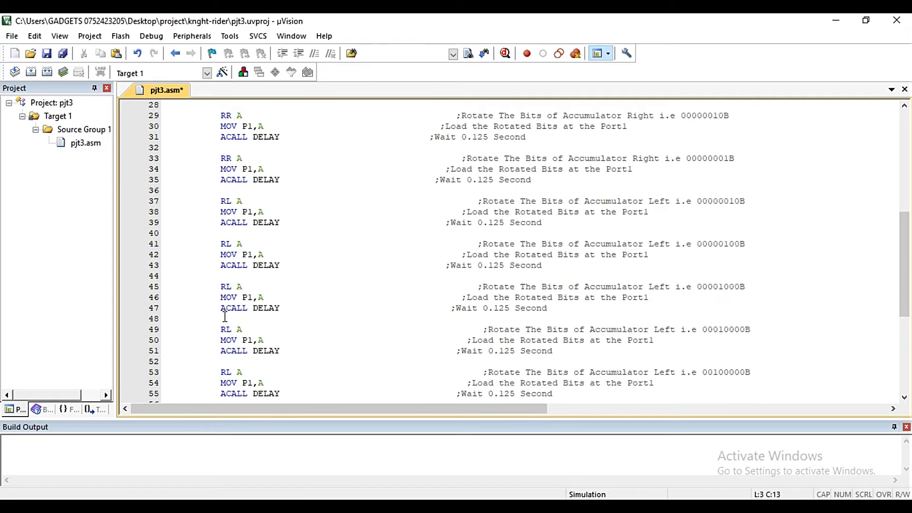
pyautogui.scroll(-3)
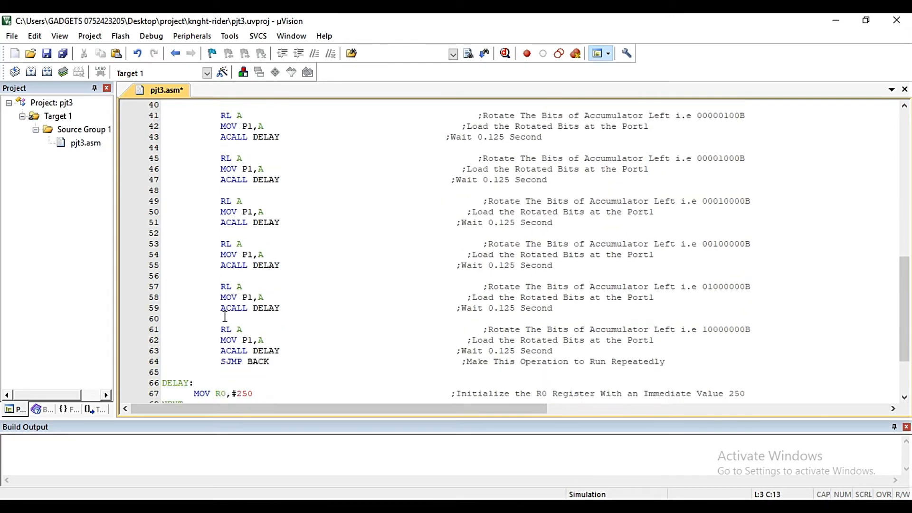
pyautogui.scroll(-3)
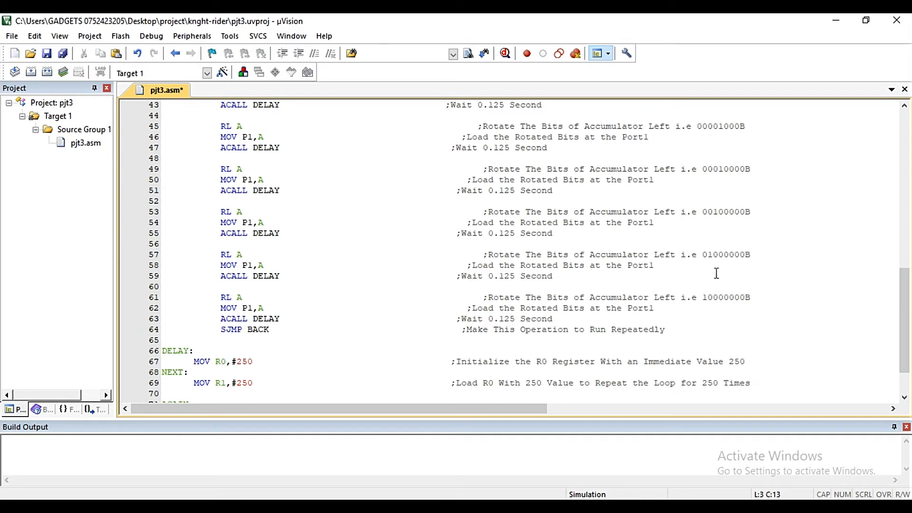
pyautogui.moveTo(487, 302)
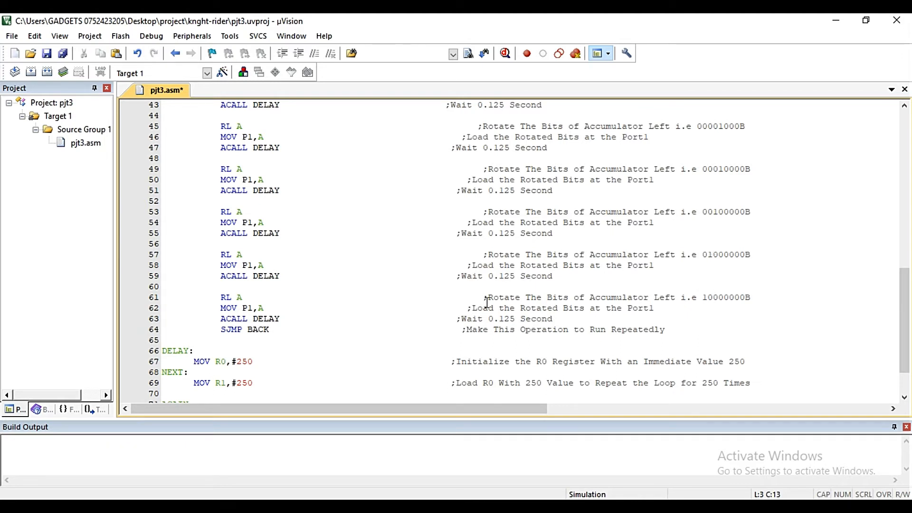
pyautogui.moveTo(583, 282)
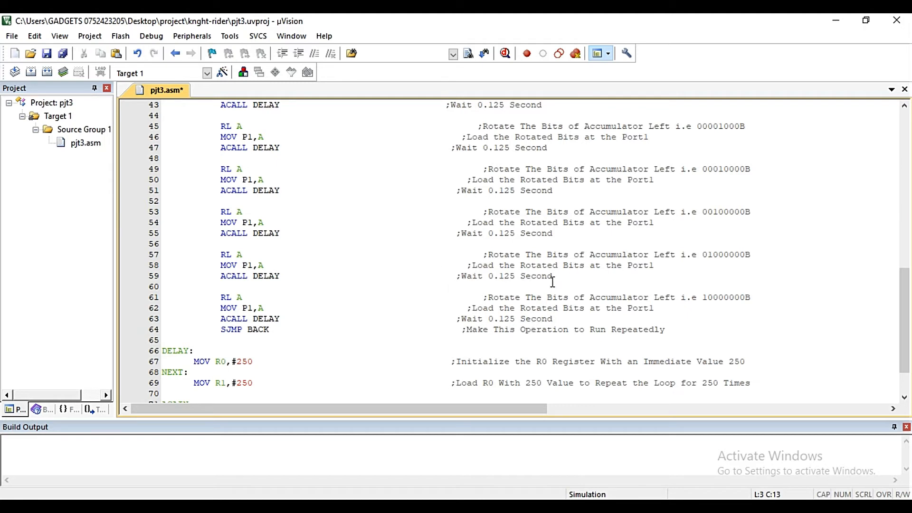
pyautogui.scroll(-3)
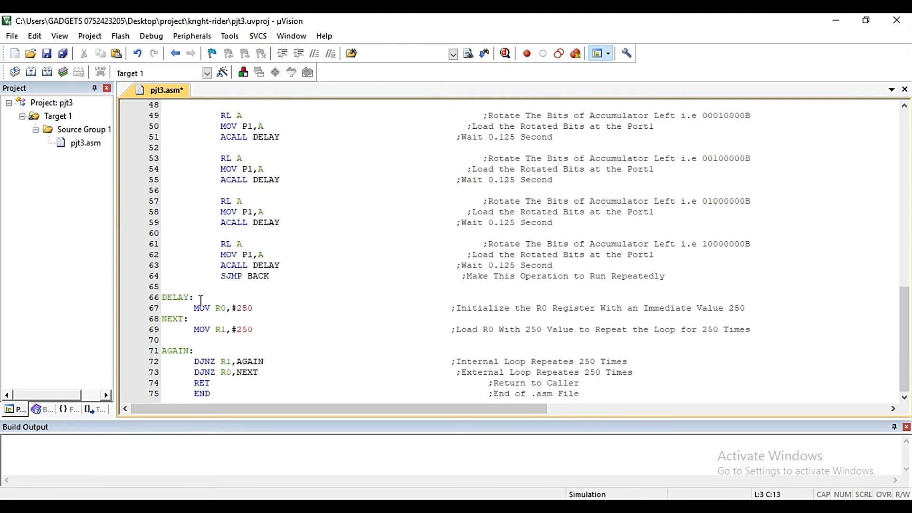
pyautogui.moveTo(251, 322)
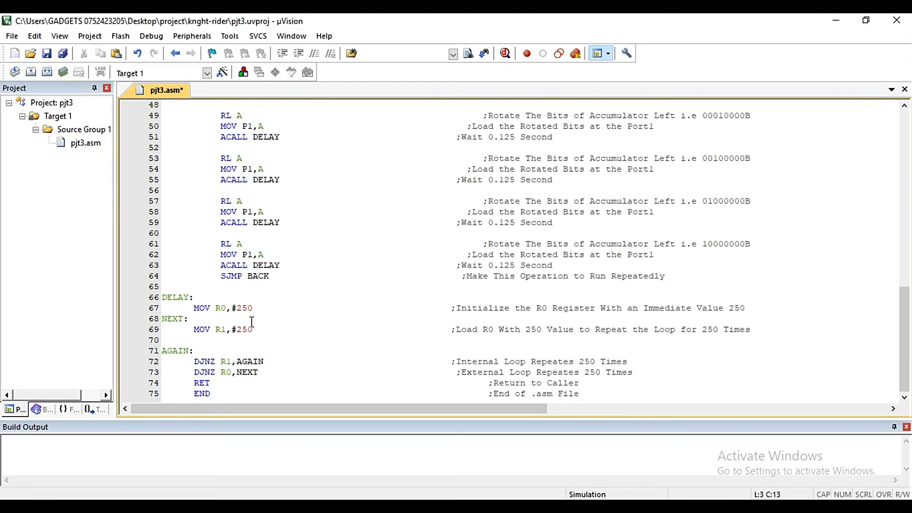
pyautogui.moveTo(282, 326)
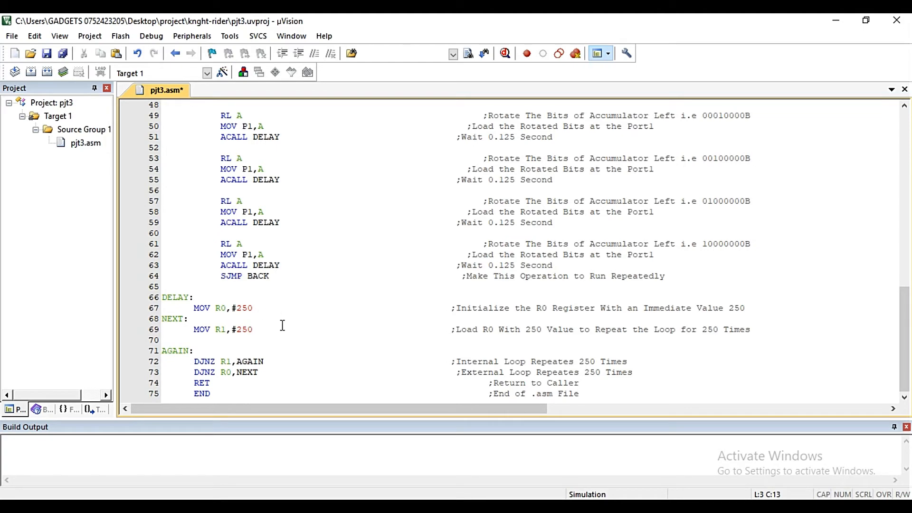
pyautogui.scroll(3)
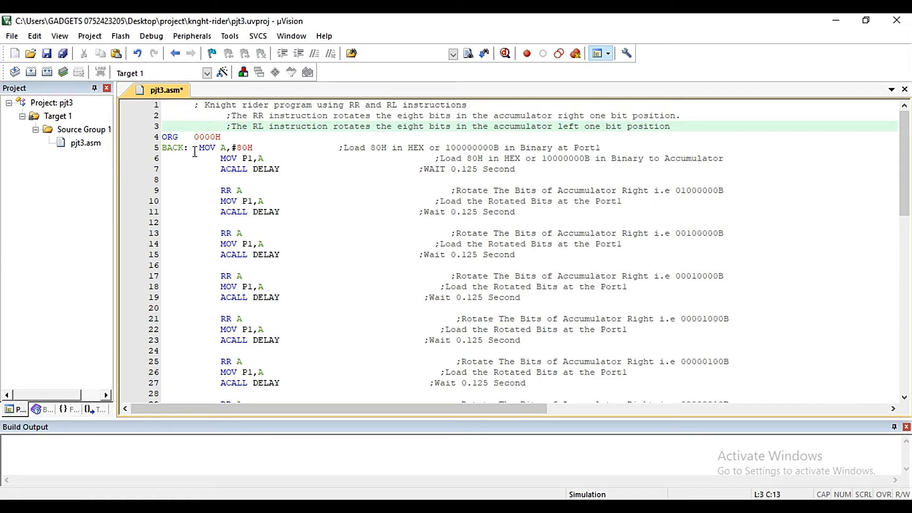
pyautogui.moveTo(397, 135)
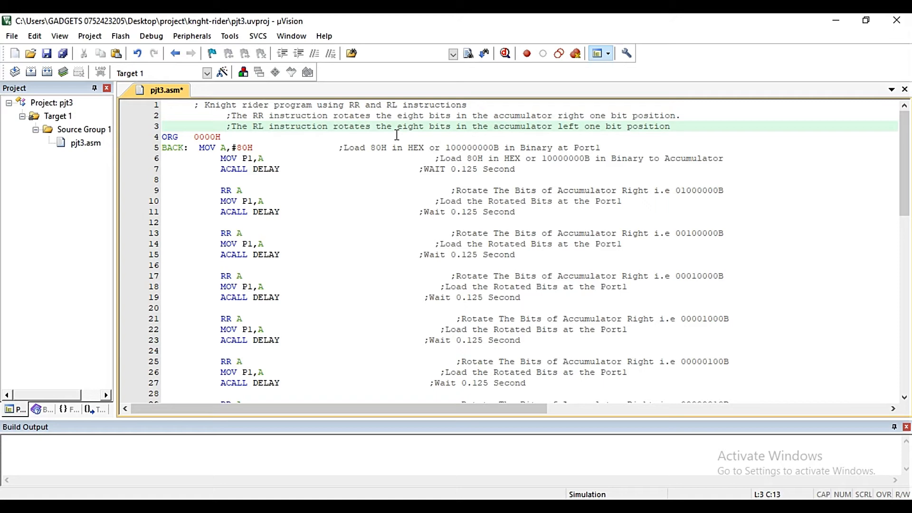
pyautogui.moveTo(331, 150)
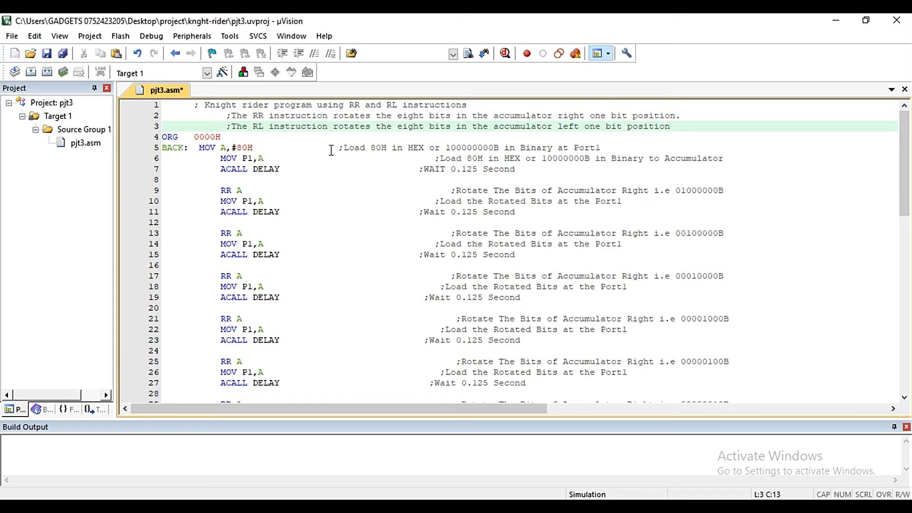
pyautogui.moveTo(376, 295)
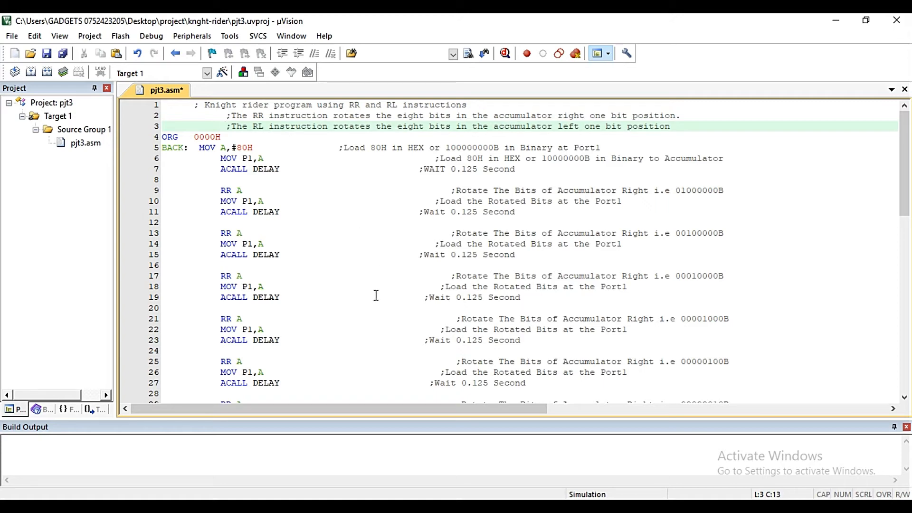
pyautogui.moveTo(365, 293)
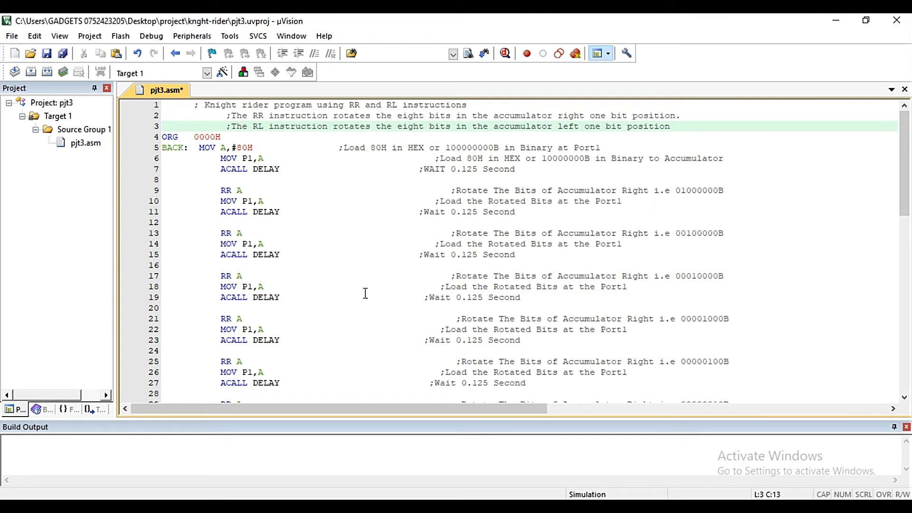
pyautogui.moveTo(351, 289)
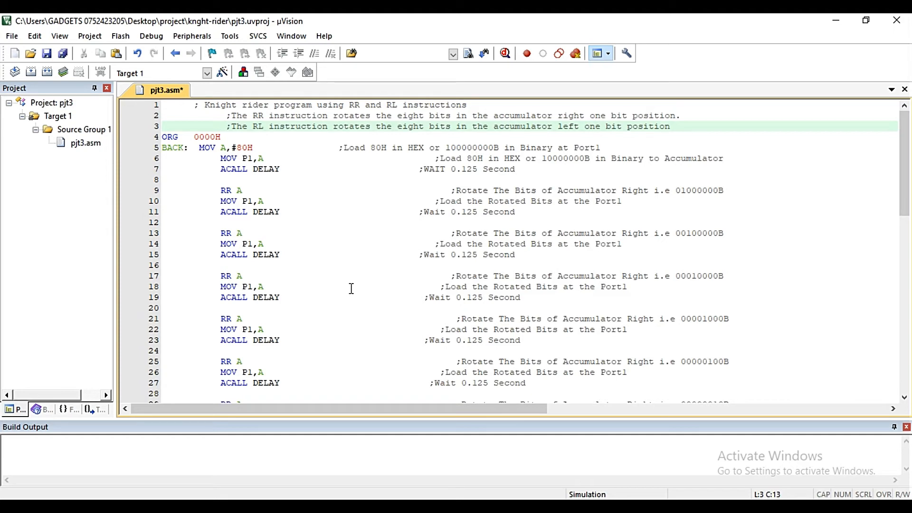
pyautogui.moveTo(437, 481)
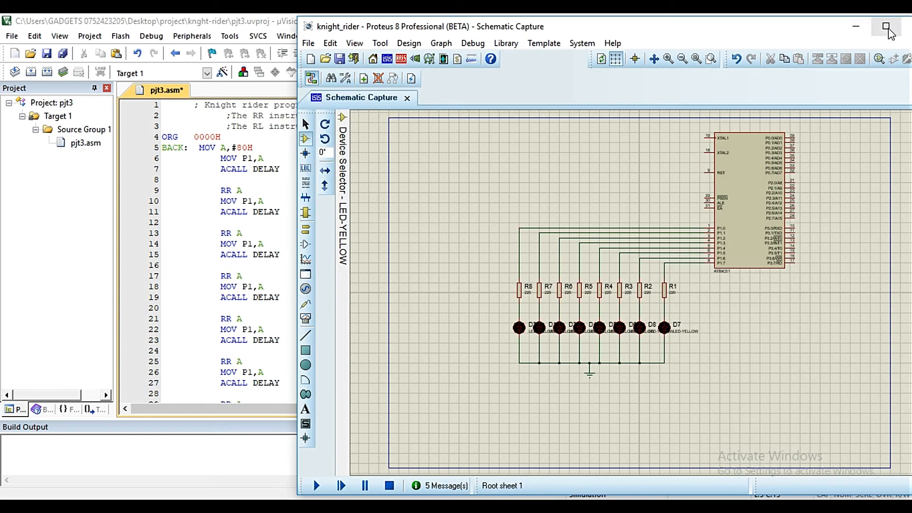
# - Maximize the knight_rider schematic and select the AT89C51 microcontroller
pyautogui.click(887, 26)
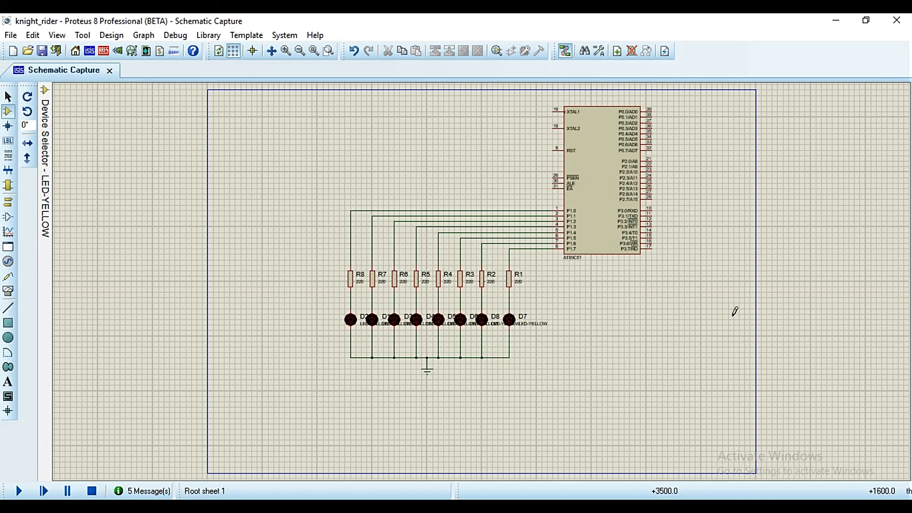
pyautogui.moveTo(420, 329)
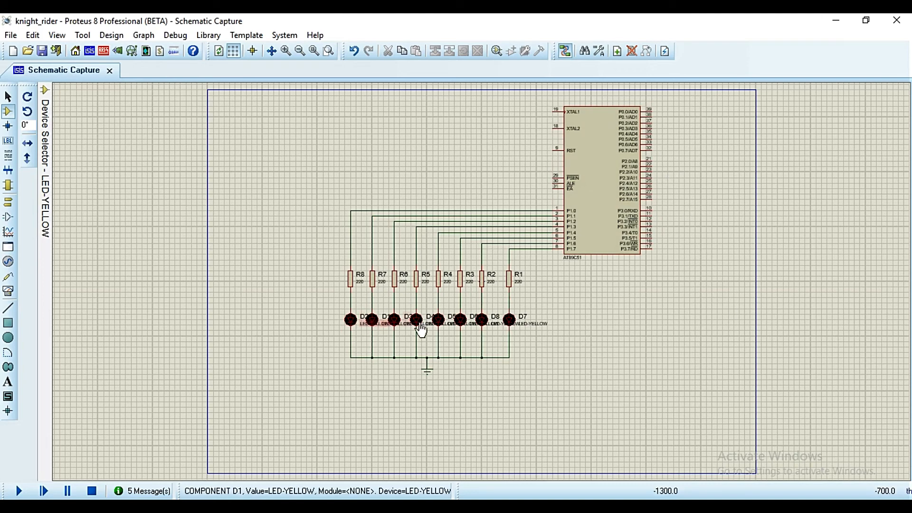
pyautogui.moveTo(515, 327)
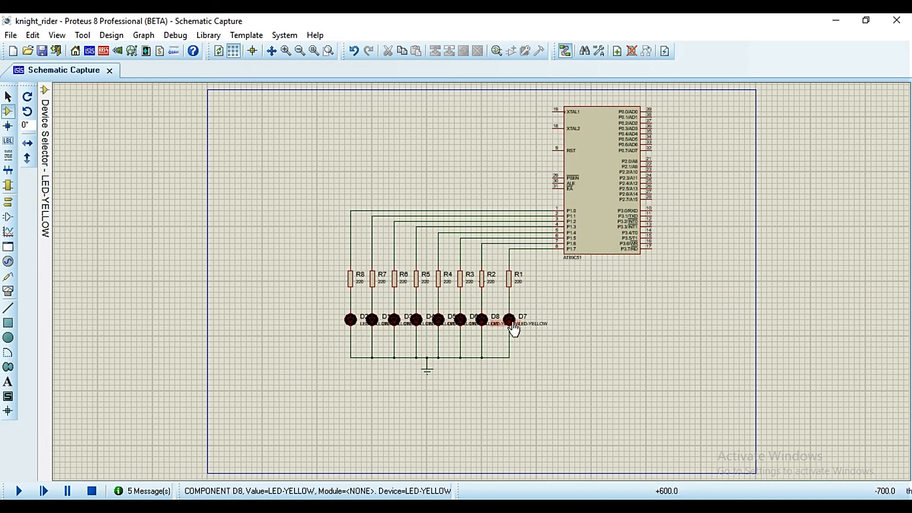
pyautogui.moveTo(533, 292)
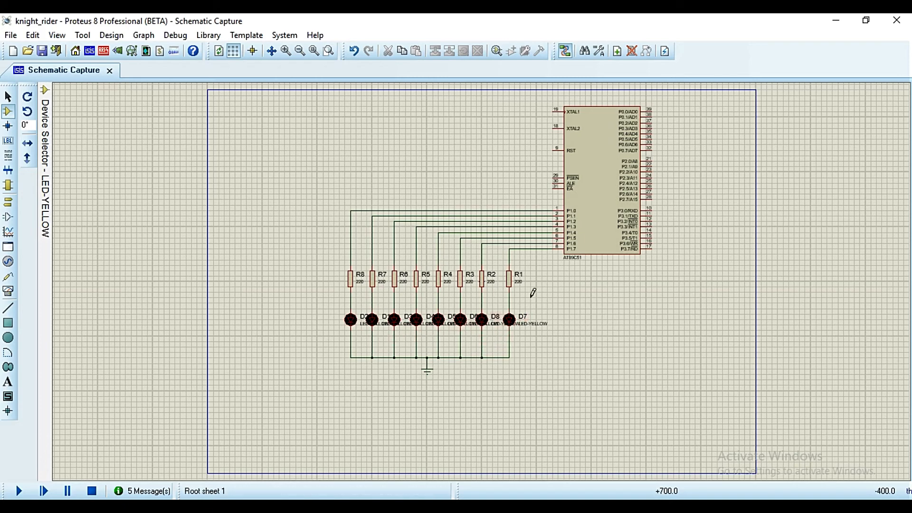
pyautogui.moveTo(208, 327)
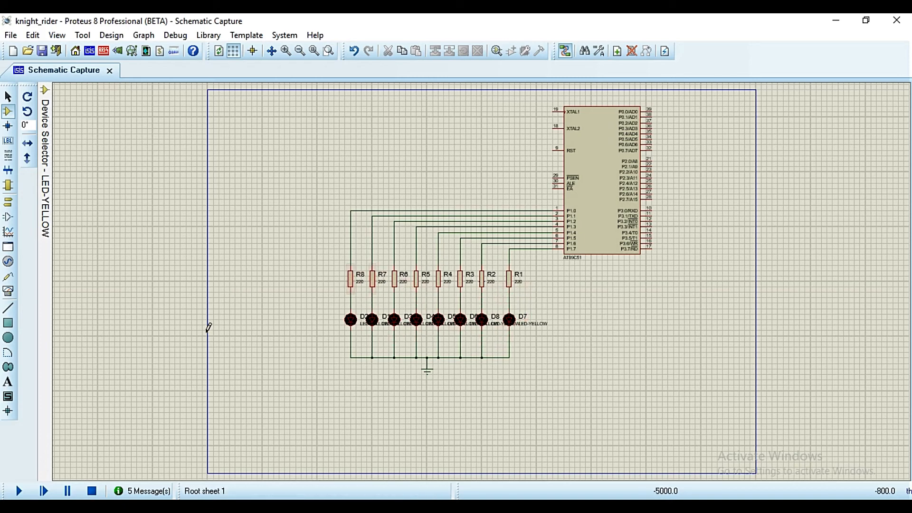
pyautogui.moveTo(238, 392)
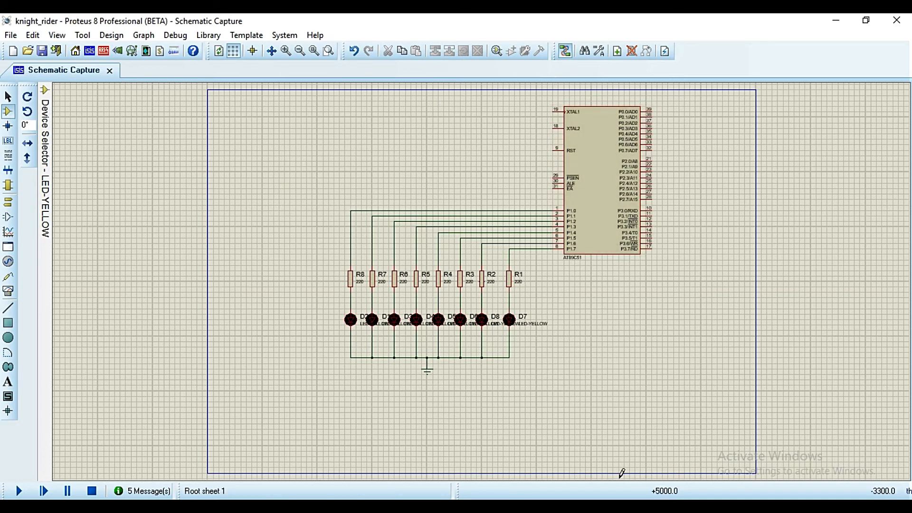
pyautogui.moveTo(552, 383)
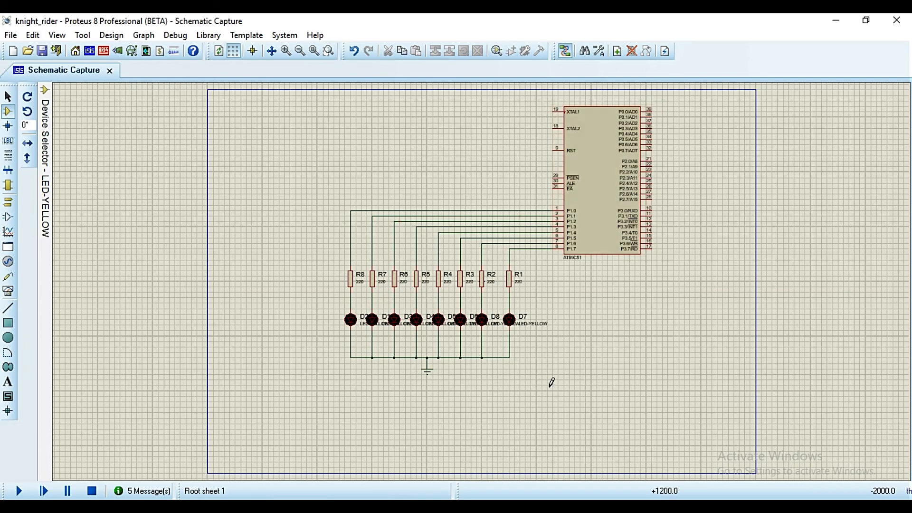
pyautogui.click(599, 180)
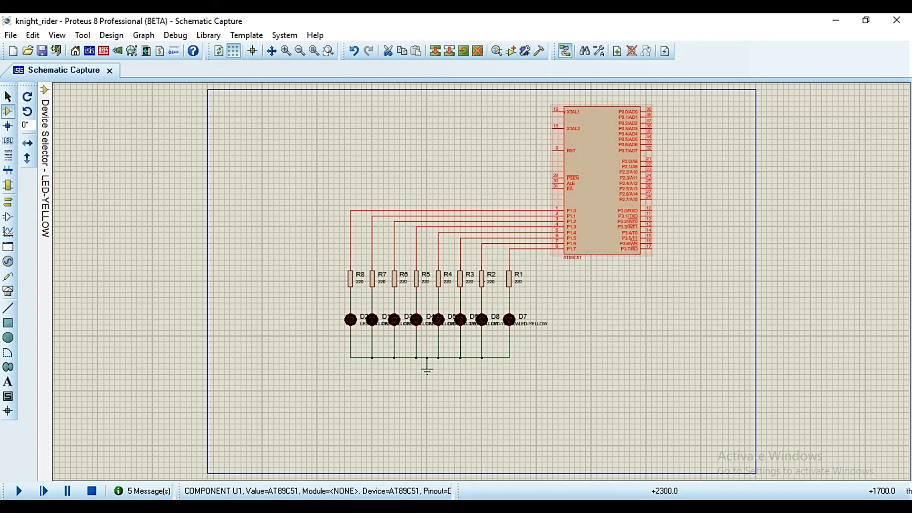
# - Set U1's Program File to Desktop > project > knight-rider > Objects > pjt3.hex and confirm
pyautogui.doubleClick(596, 174)
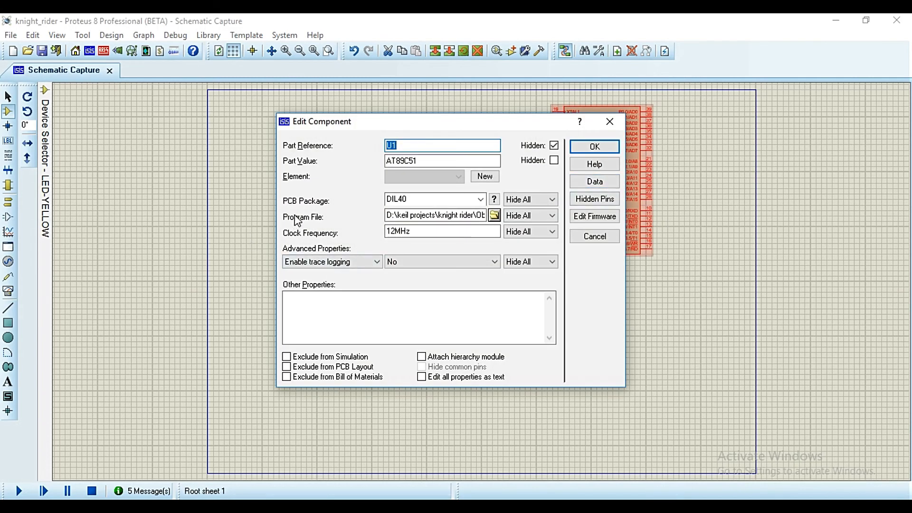
pyautogui.moveTo(311, 227)
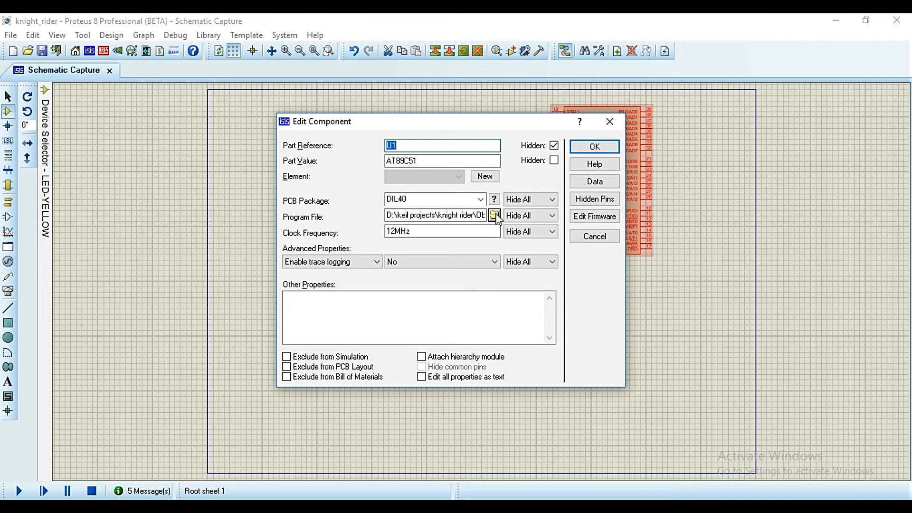
pyautogui.click(495, 215)
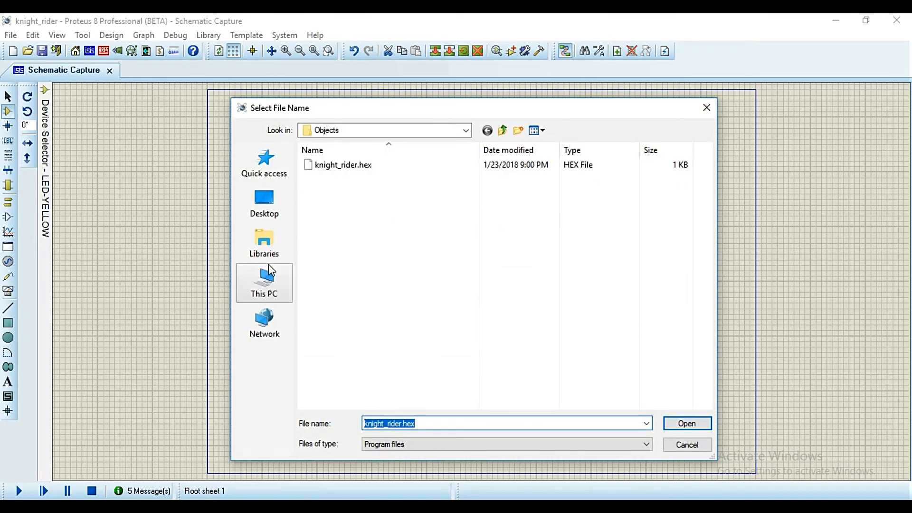
pyautogui.click(264, 202)
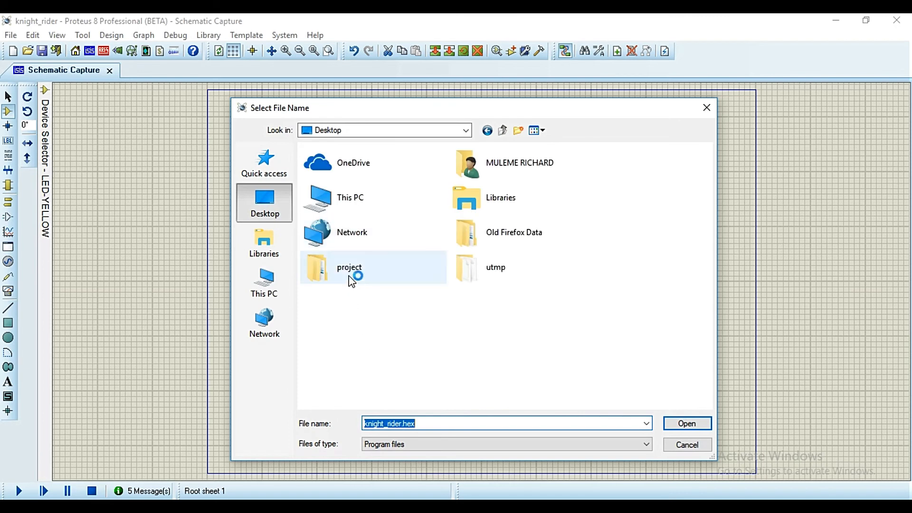
pyautogui.doubleClick(349, 267)
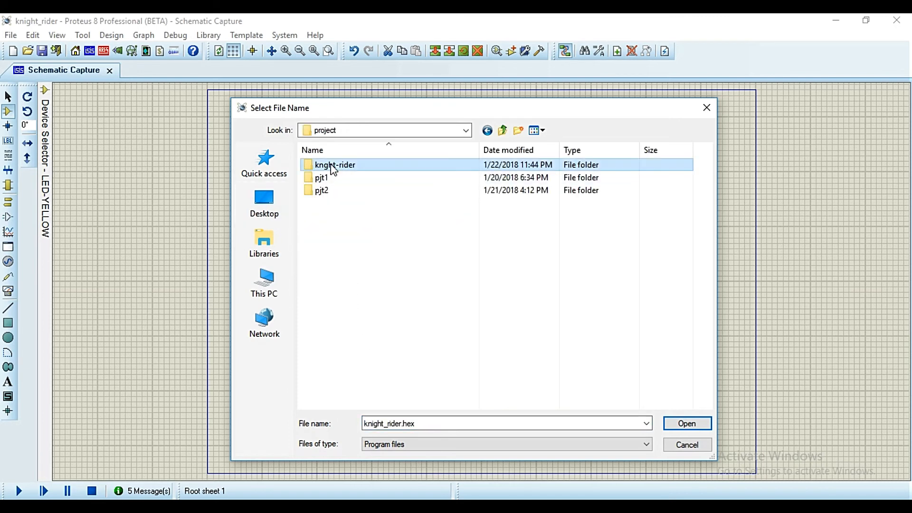
pyautogui.doubleClick(335, 165)
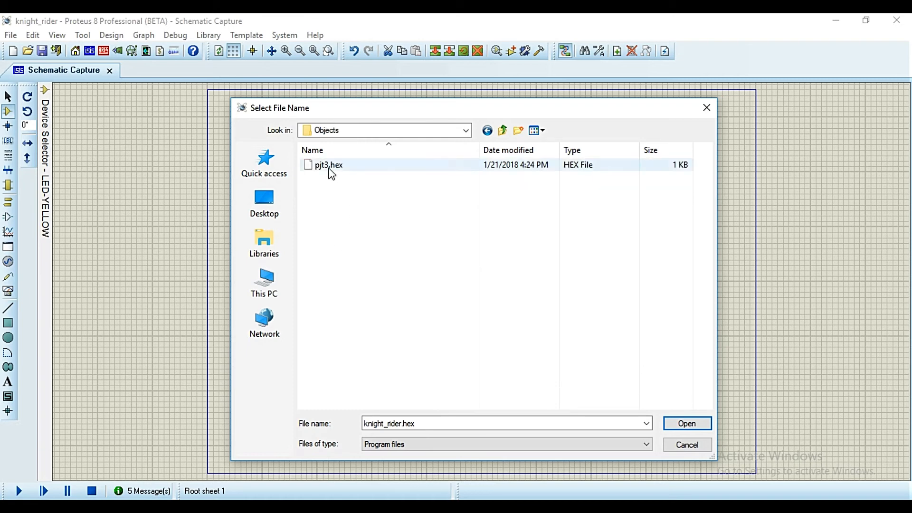
pyautogui.click(329, 164)
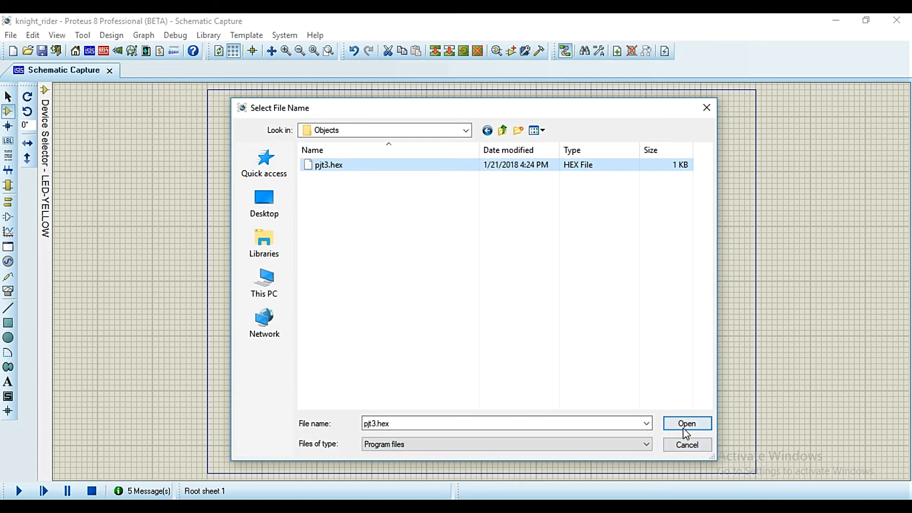
pyautogui.click(687, 423)
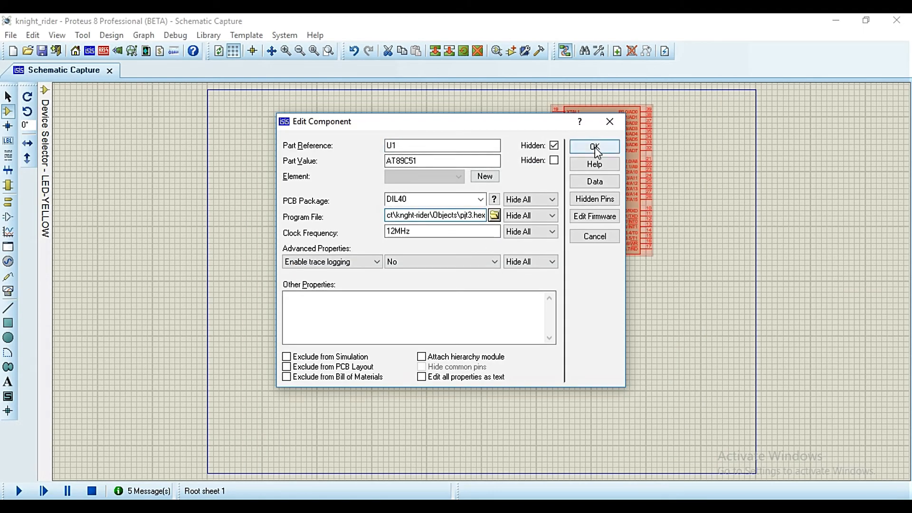
pyautogui.click(594, 146)
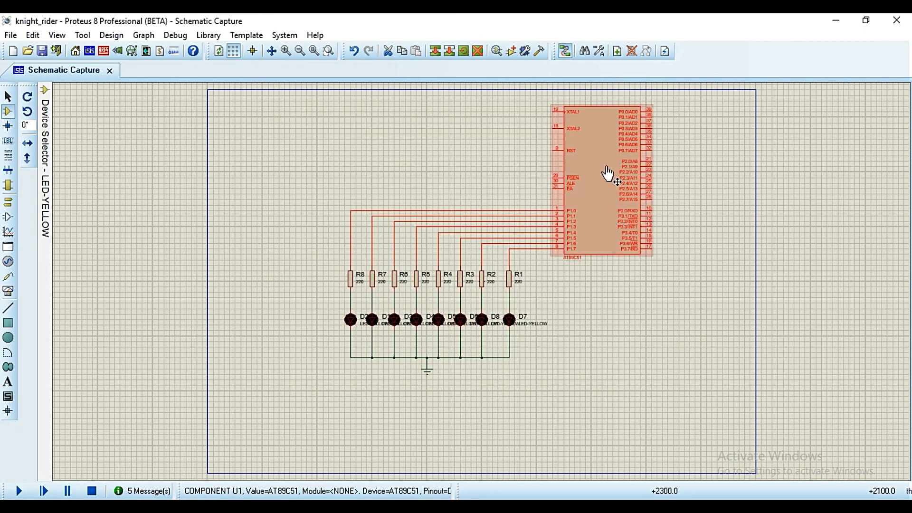
pyautogui.moveTo(614, 230)
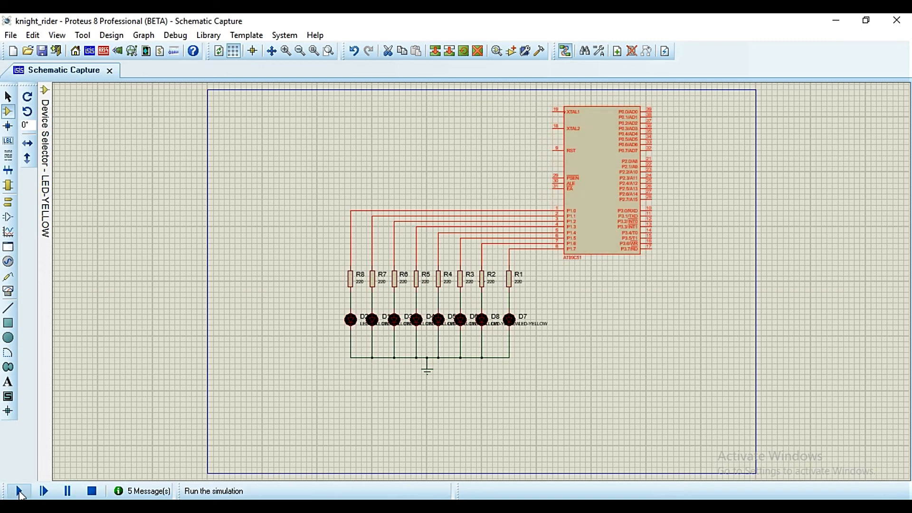
# - Run the knight_rider simulation so the LEDs start lighting in turn
pyautogui.click(19, 491)
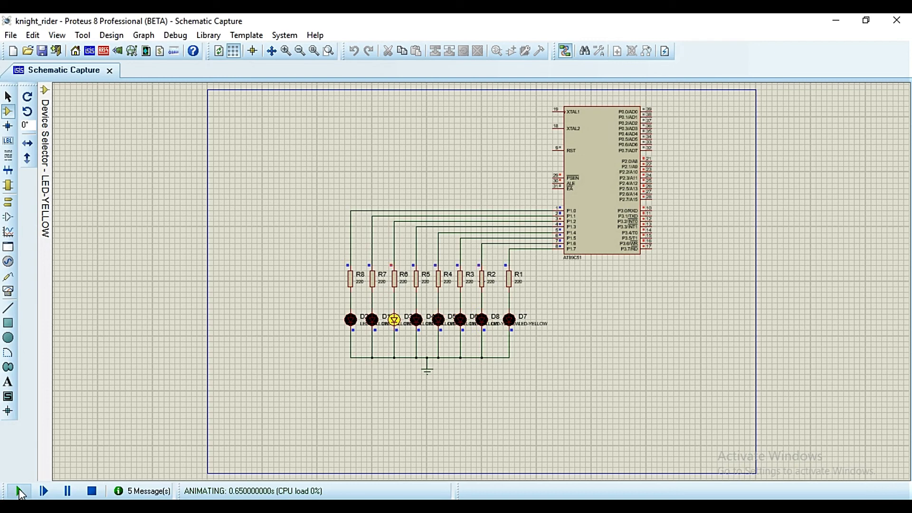